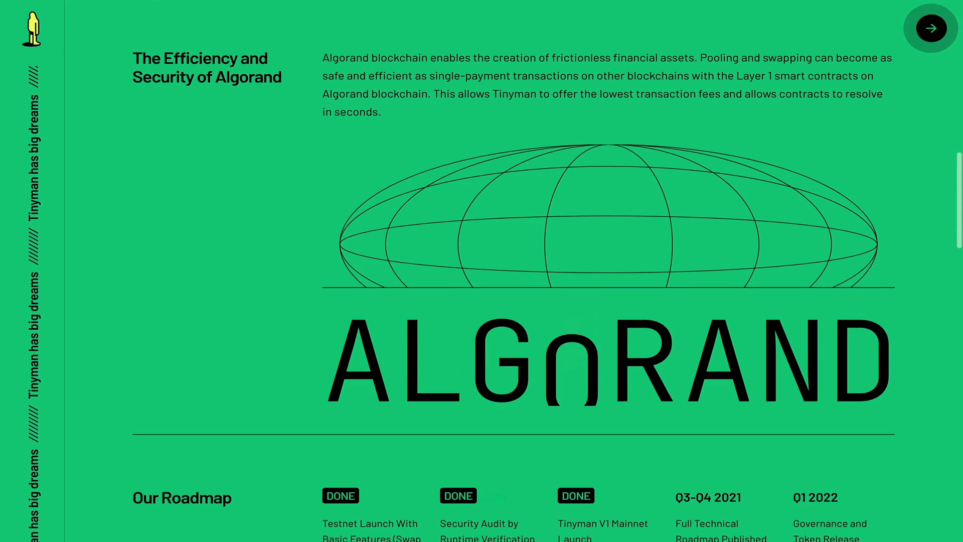
# Scroll the landing page, enter the Tinyman swap app and switch it to the light theme
pyautogui.scroll(-3)
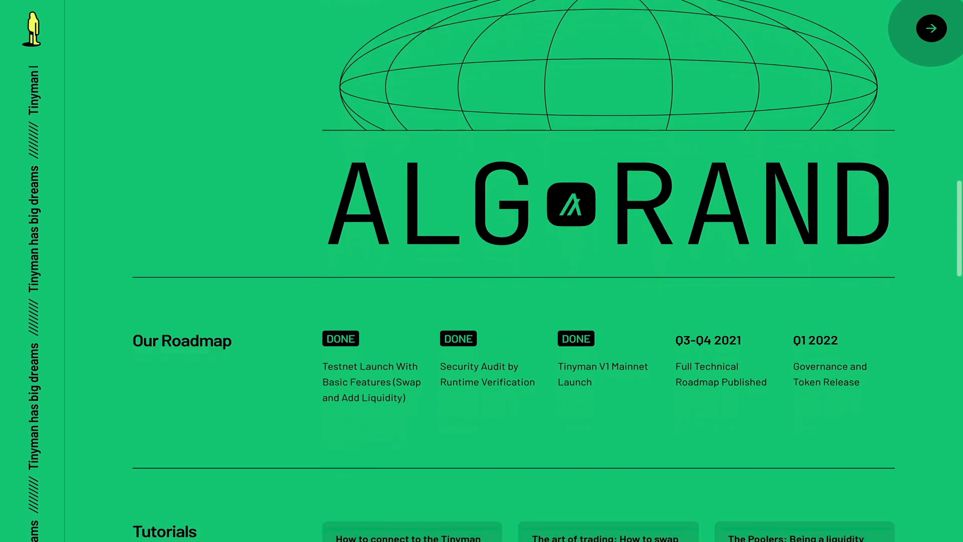
pyautogui.scroll(-3)
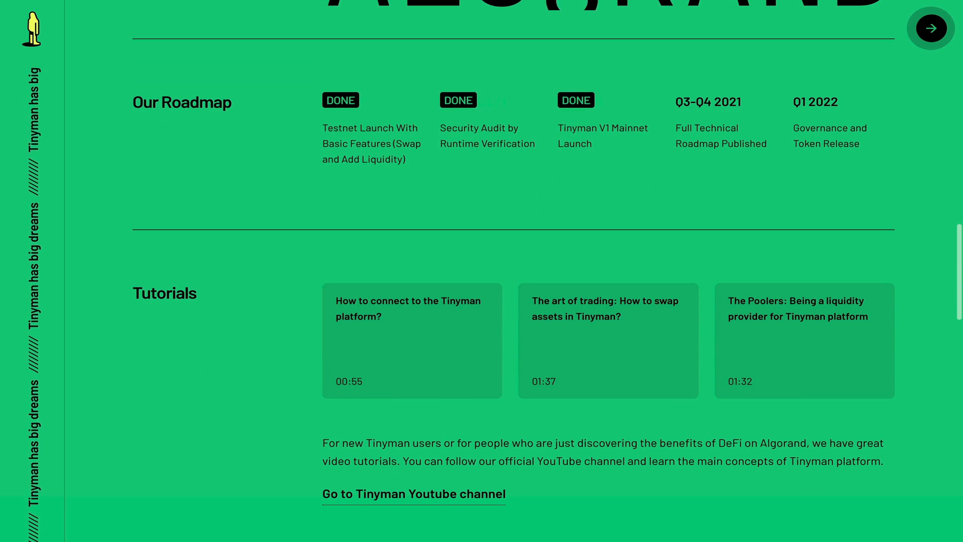
pyautogui.moveTo(804, 341)
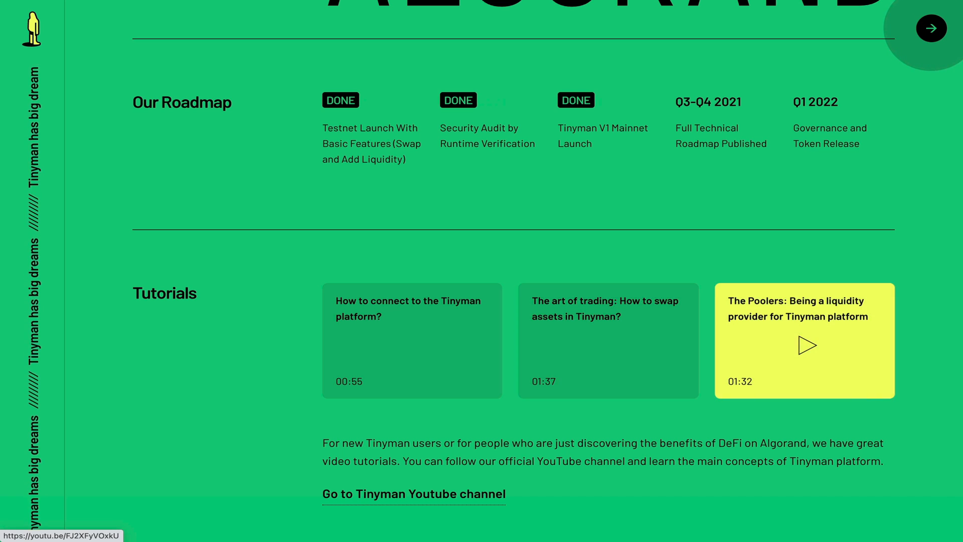
pyautogui.scroll(-3)
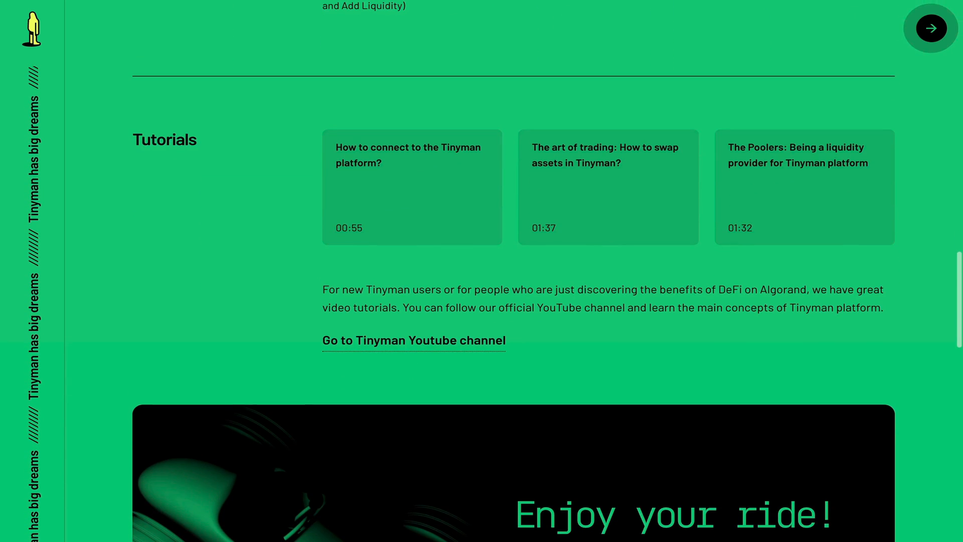
pyautogui.scroll(-3)
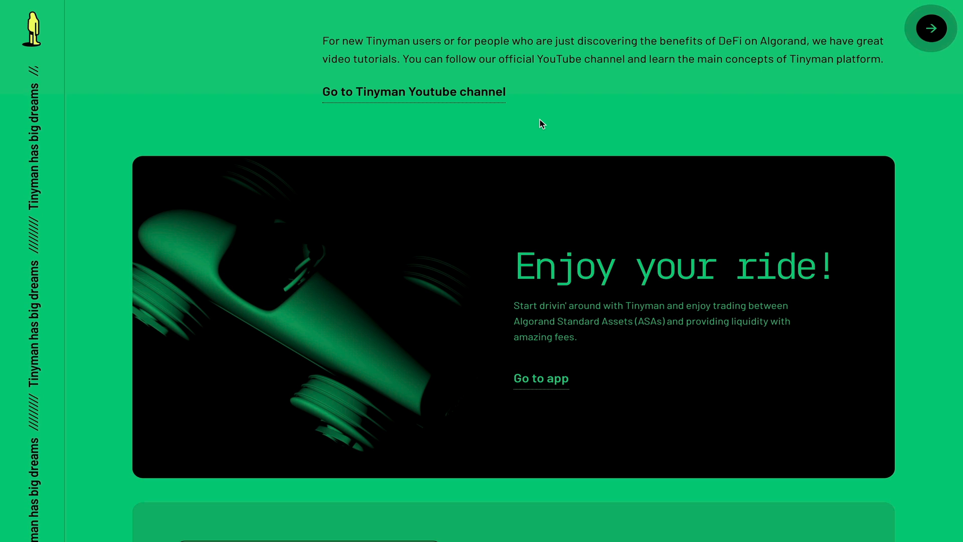
pyautogui.moveTo(537, 389)
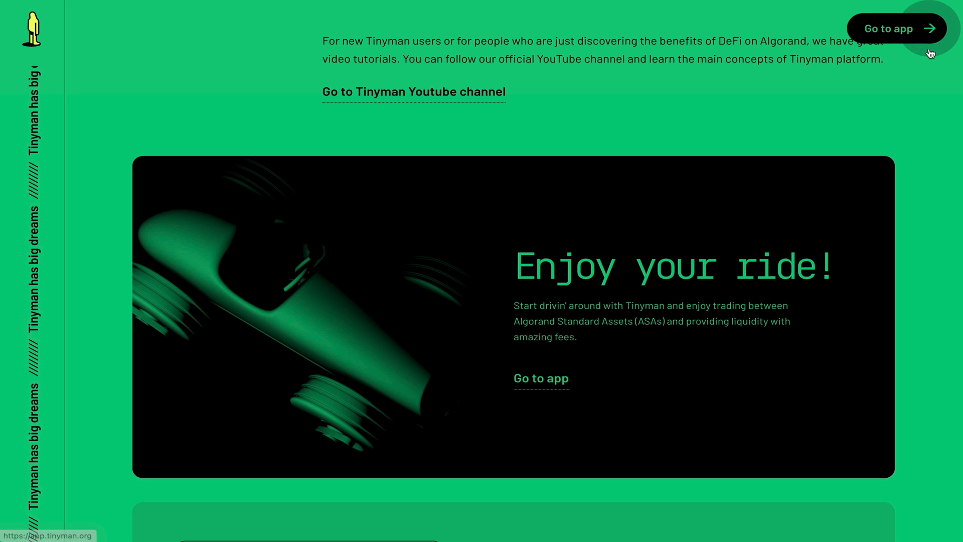
pyautogui.click(897, 28)
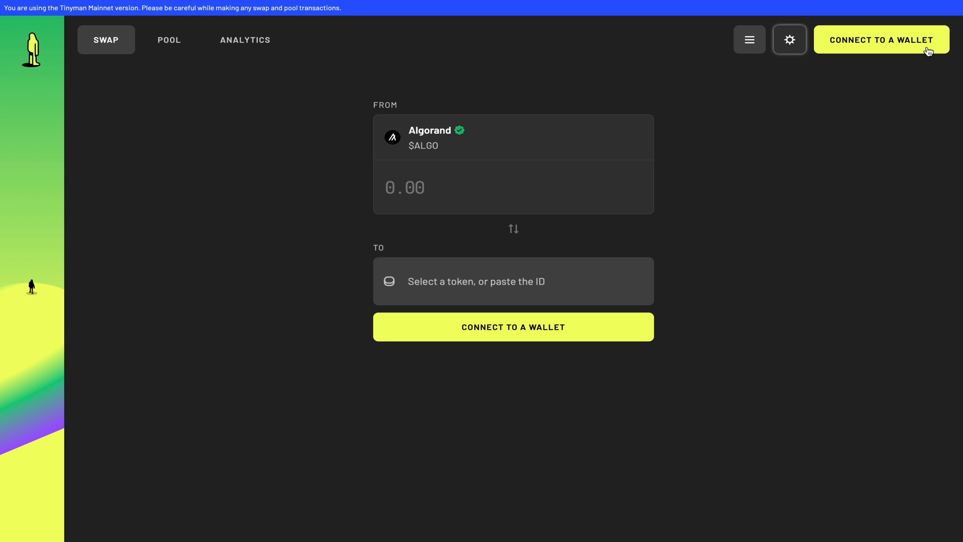
pyautogui.moveTo(798, 47)
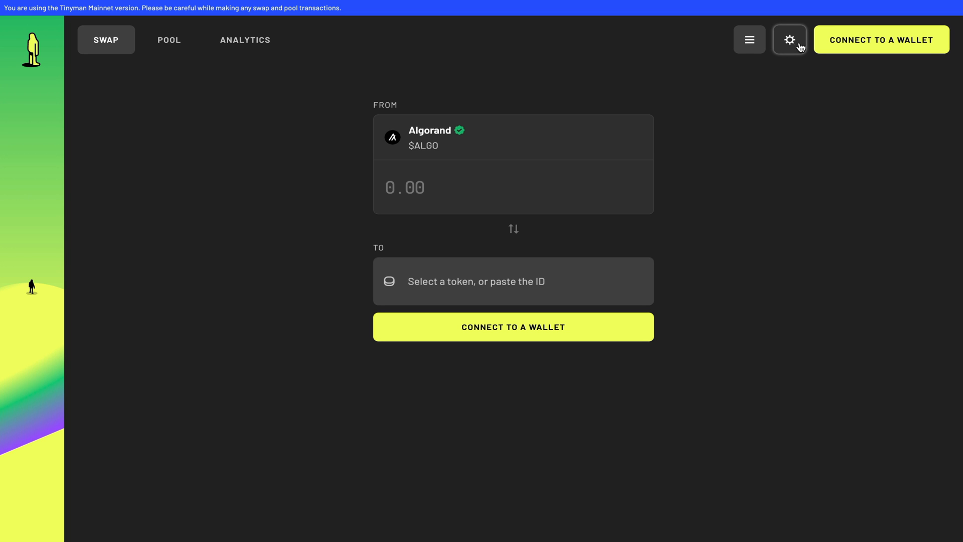
pyautogui.click(789, 39)
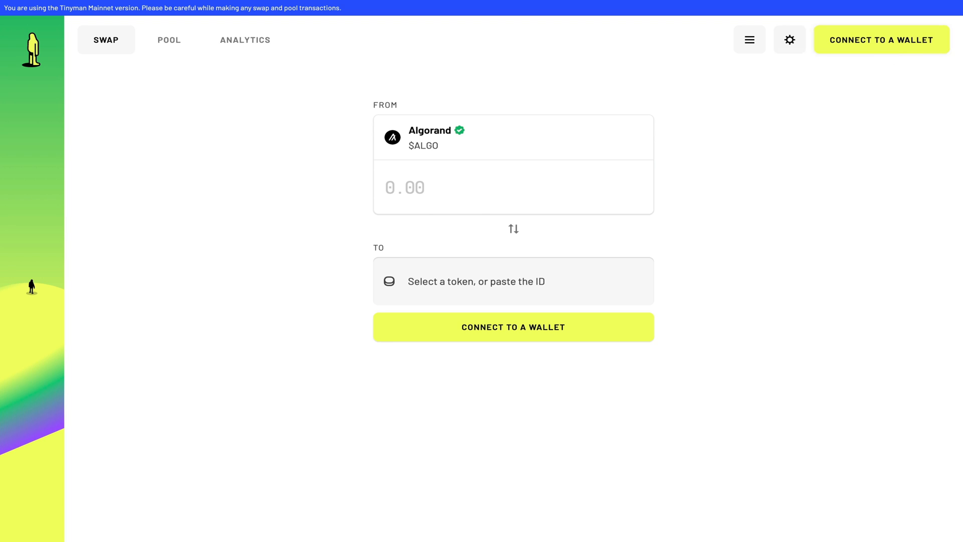
# Open the wallet prompt offering Algorand Mobile Wallet, My Algo Wallet and AlgoSigner
pyautogui.click(882, 39)
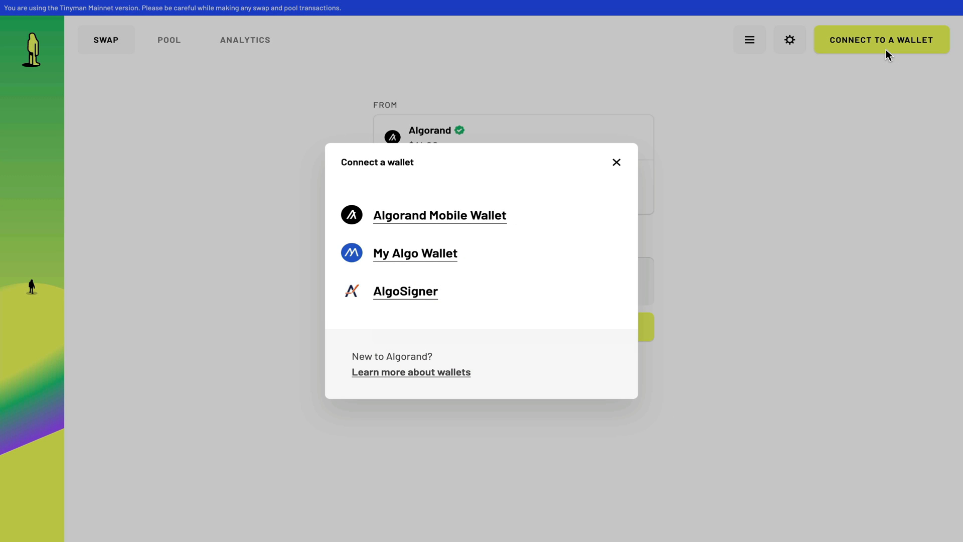
pyautogui.moveTo(430, 222)
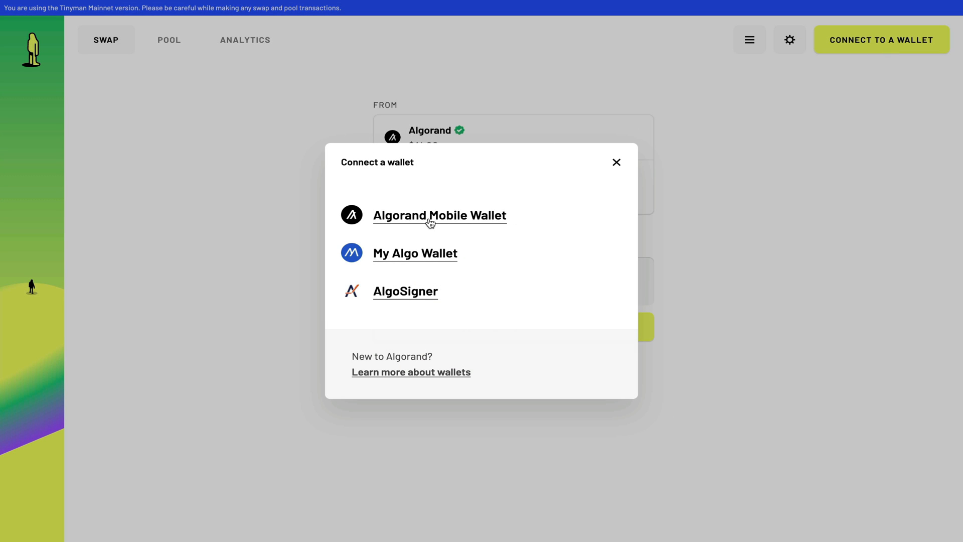
pyautogui.moveTo(462, 269)
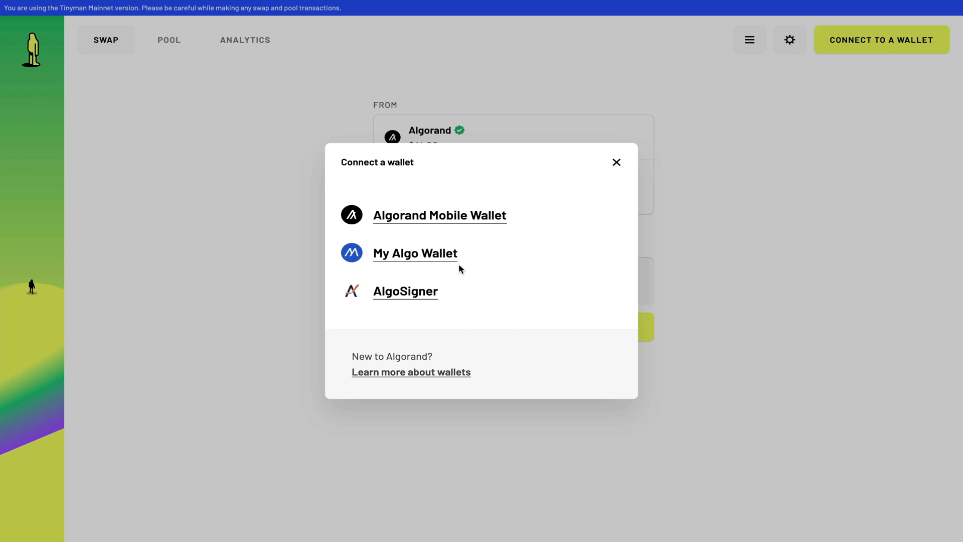
pyautogui.moveTo(452, 309)
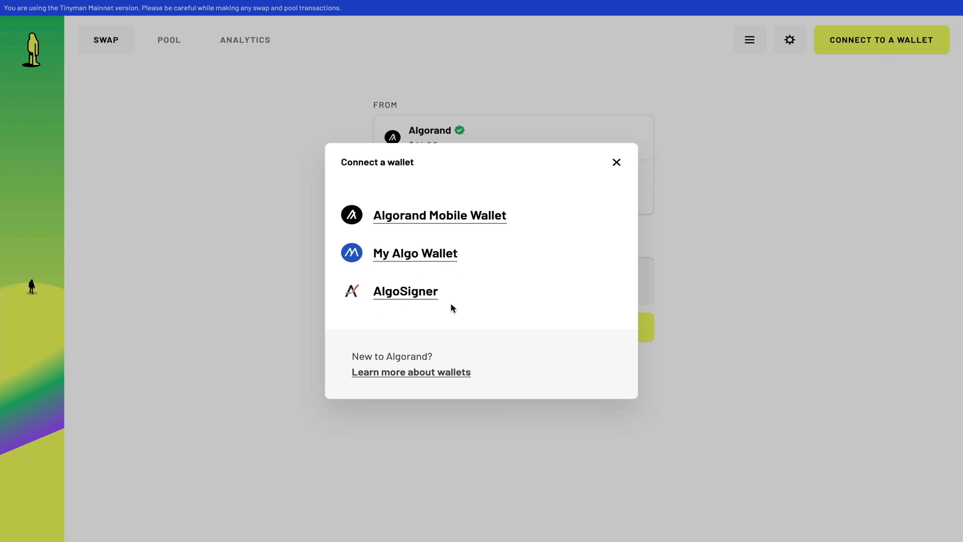
pyautogui.moveTo(455, 307)
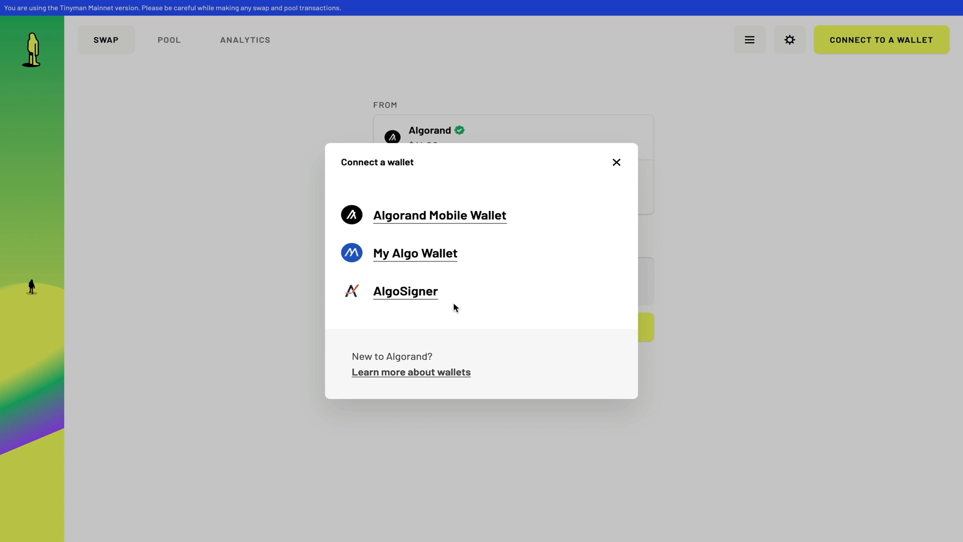
pyautogui.moveTo(391, 266)
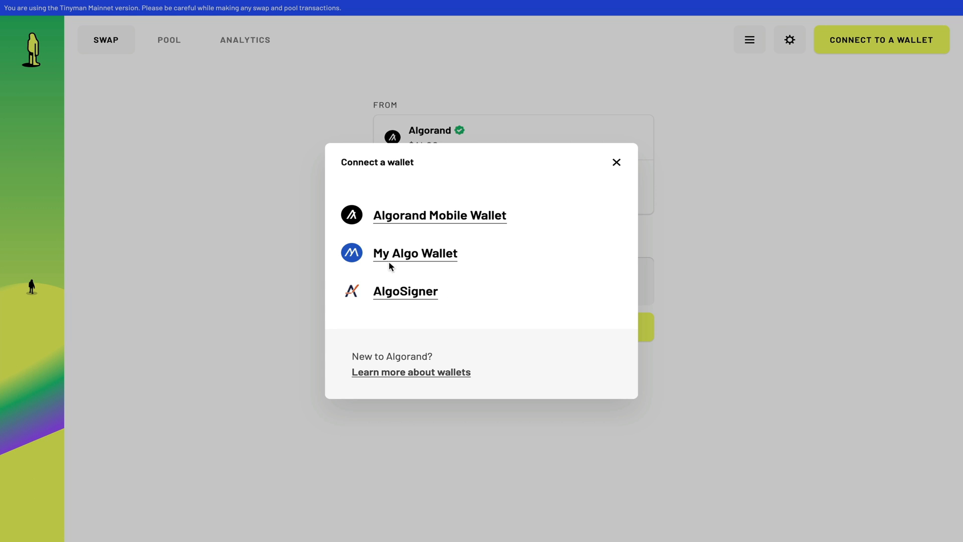
# Choose My Algo Wallet and unlock it with the wallet password
pyautogui.click(415, 253)
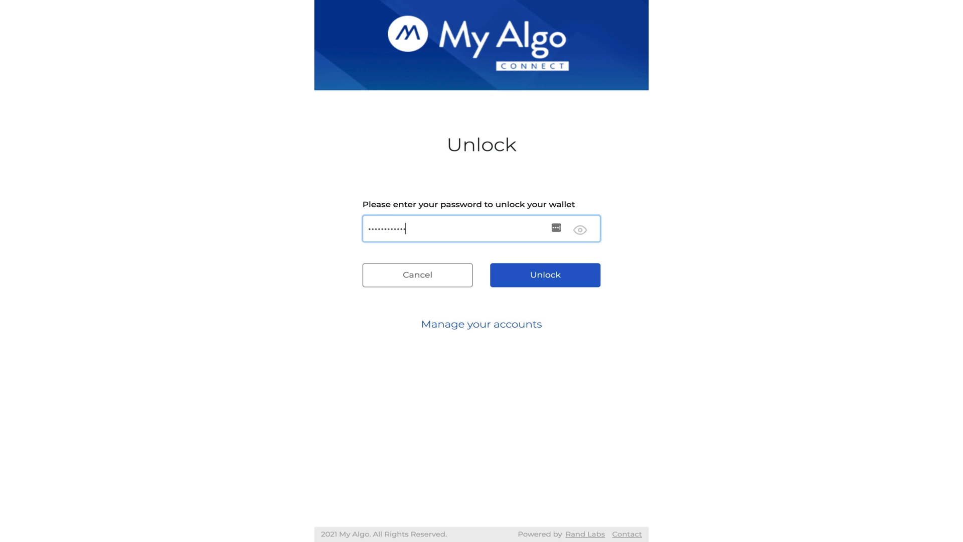
pyautogui.click(545, 275)
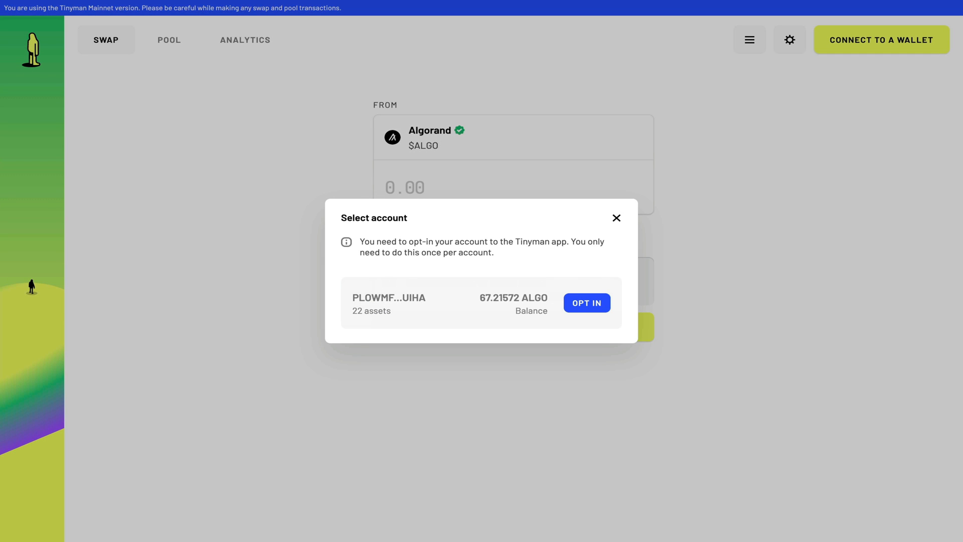
# Opt the account into the Tinyman app, signing the opt-in transaction in My Algo
pyautogui.click(585, 303)
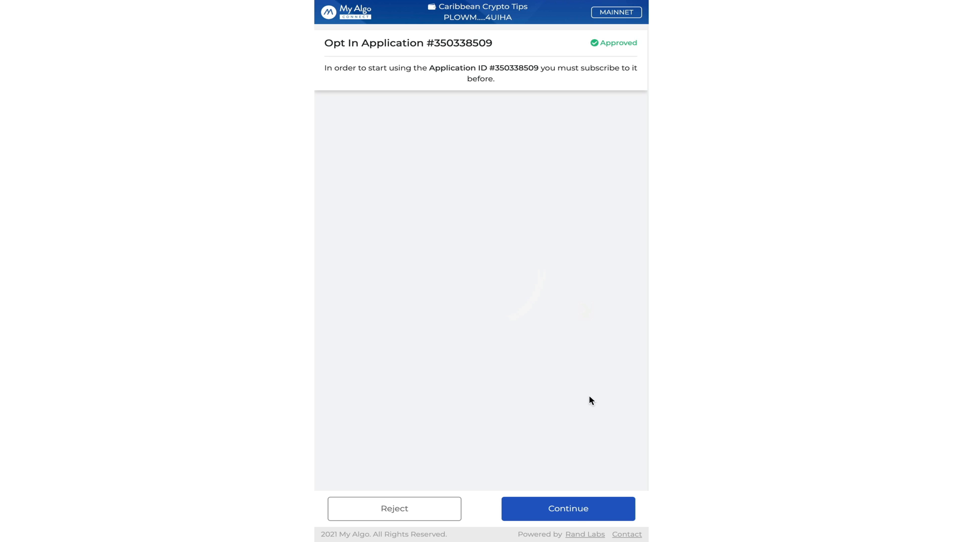
pyautogui.click(567, 508)
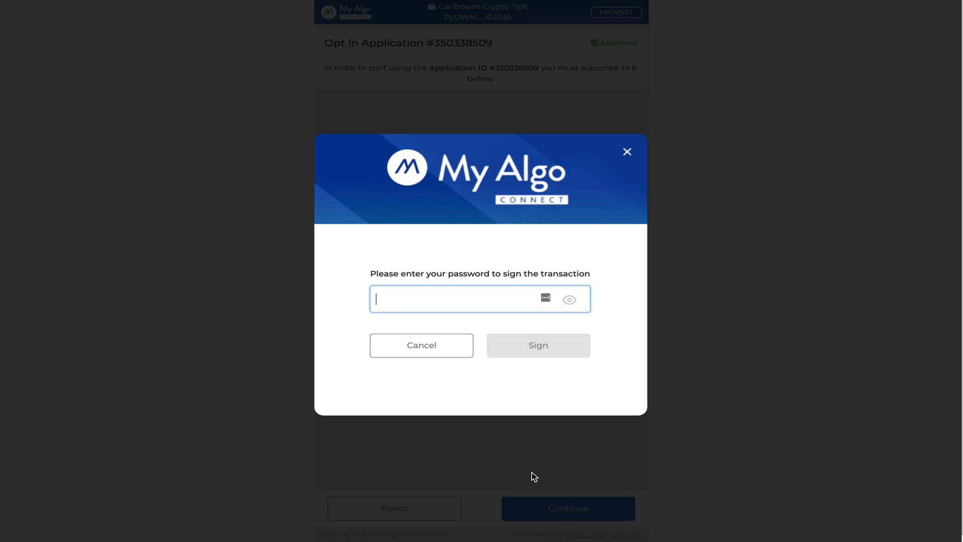
pyautogui.moveTo(460, 302)
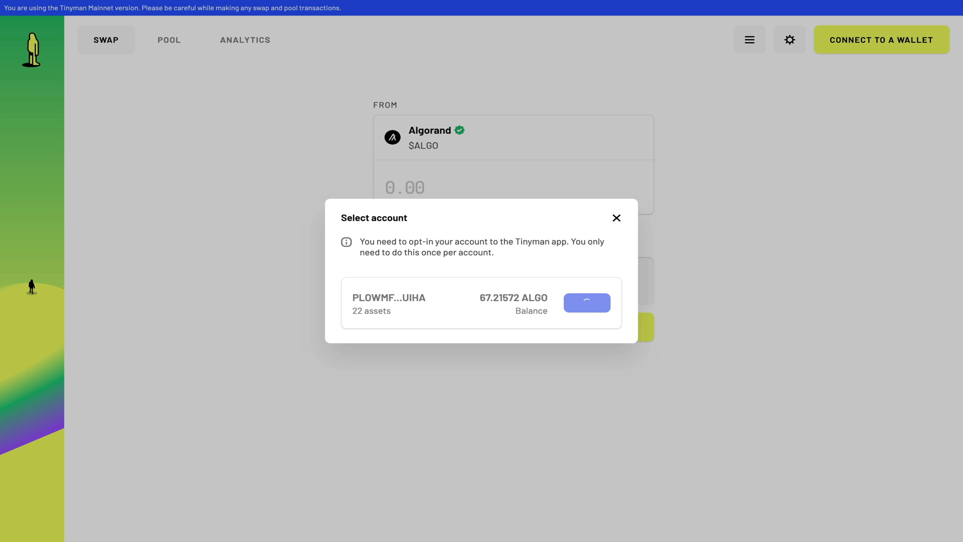
pyautogui.click(586, 302)
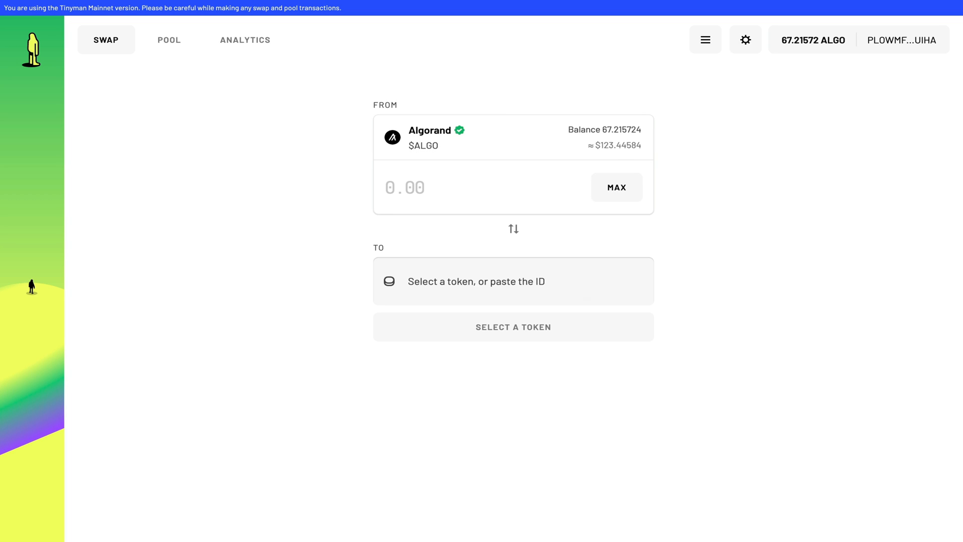
pyautogui.moveTo(920, 49)
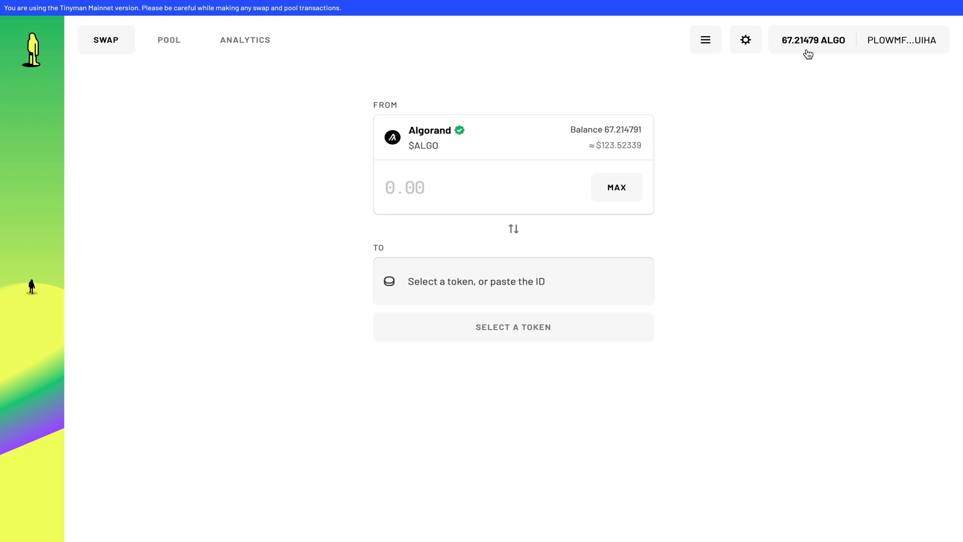
pyautogui.moveTo(503, 140)
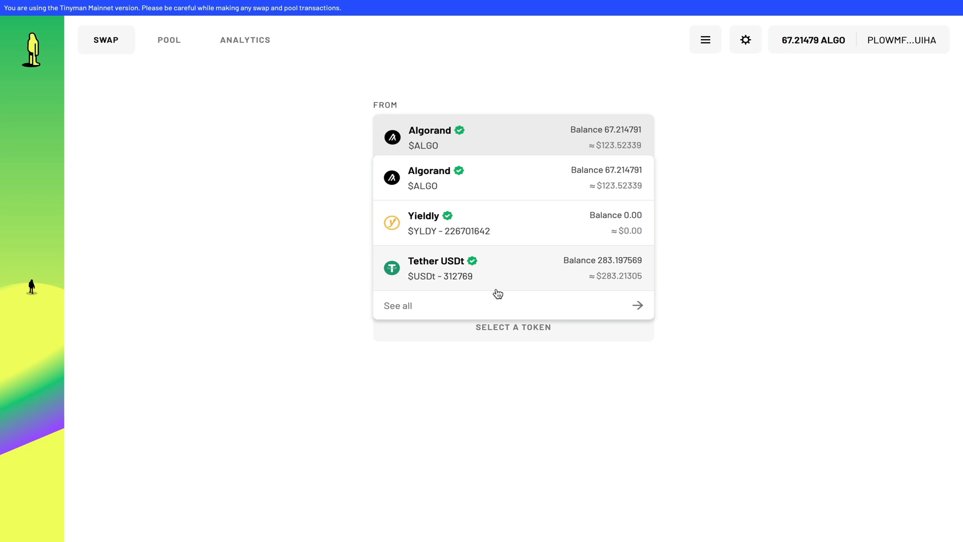
# Set the swap from Tether USDt to ALGO with 33 USDt, quoting about 17.77 ALGO
pyautogui.click(437, 268)
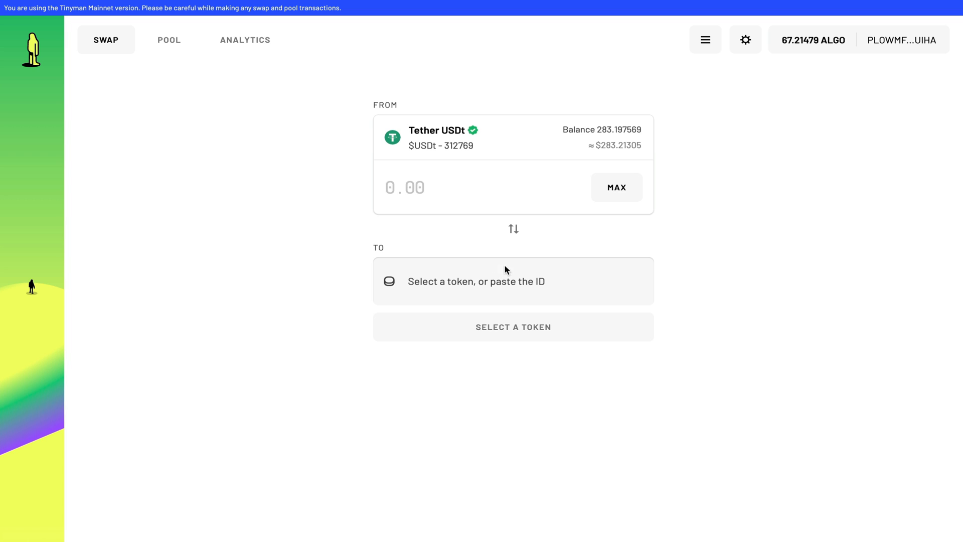
pyautogui.click(512, 282)
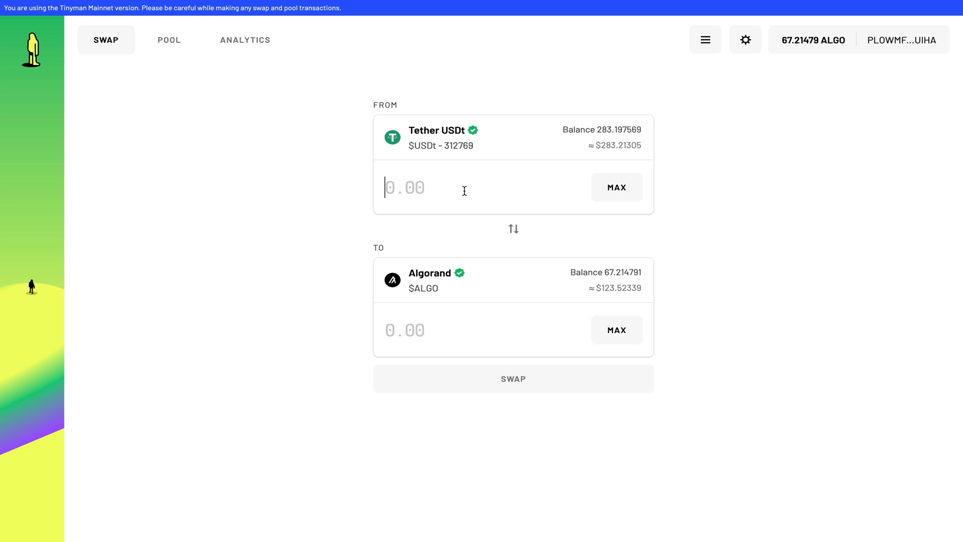
pyautogui.write('33')
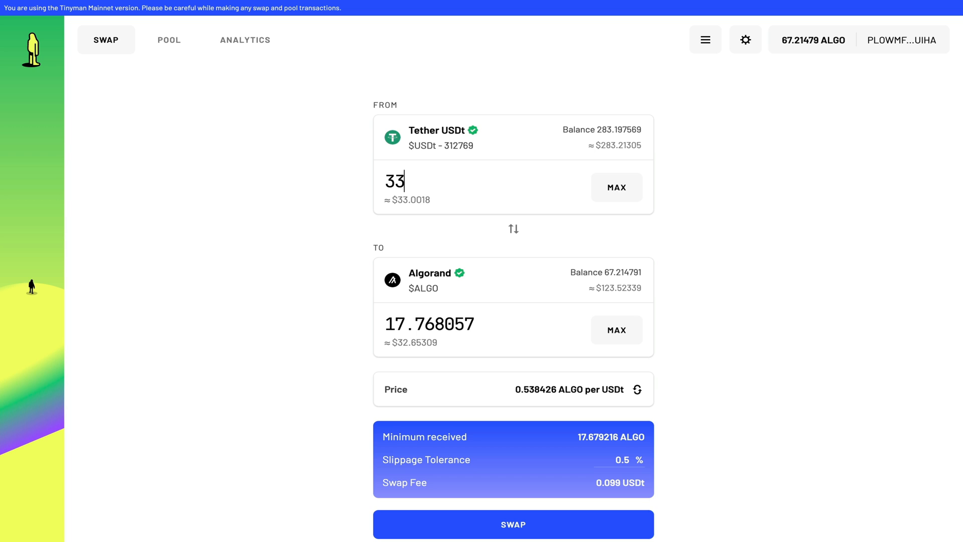
pyautogui.scroll(-3)
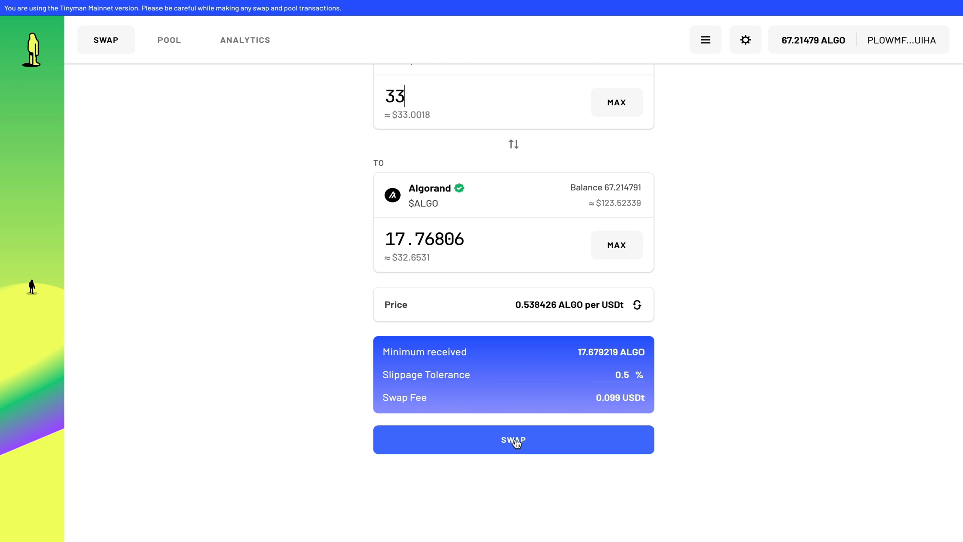
# Confirm the 33 USDt to ALGO swap and sign both transactions in My Algo
pyautogui.click(513, 440)
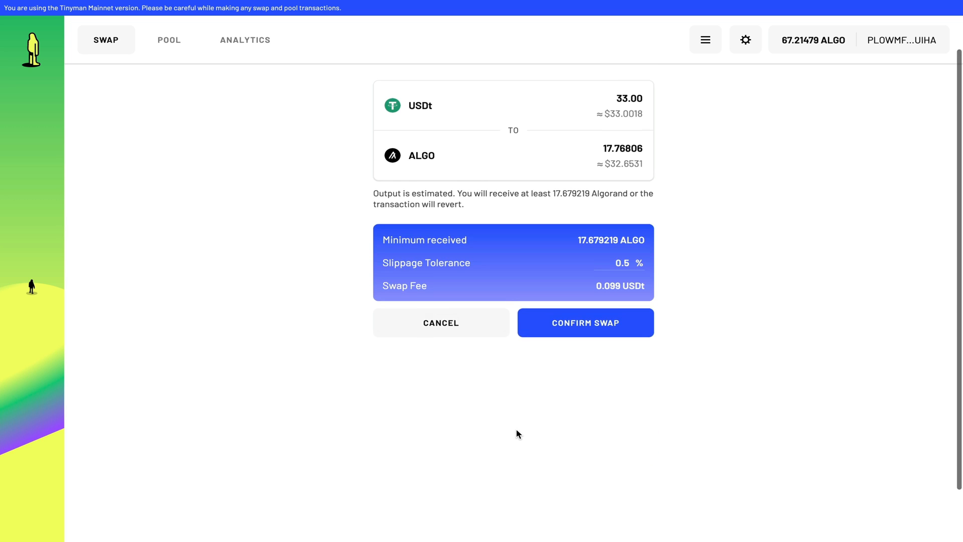
pyautogui.click(584, 323)
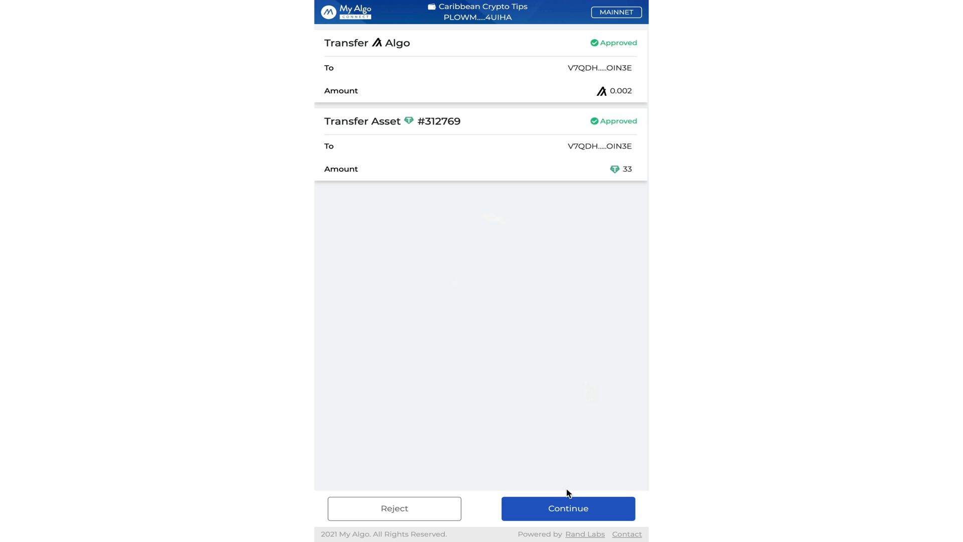
pyautogui.click(567, 509)
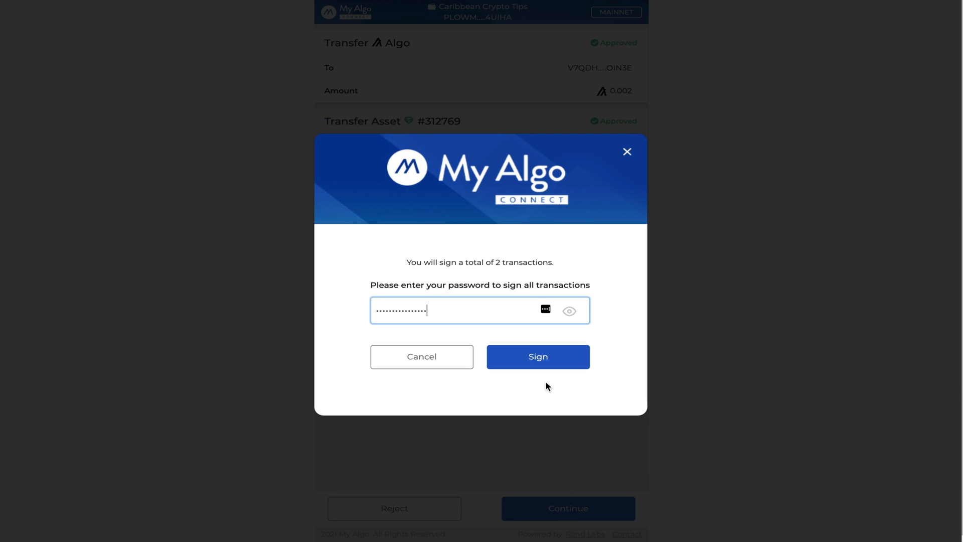
pyautogui.click(536, 357)
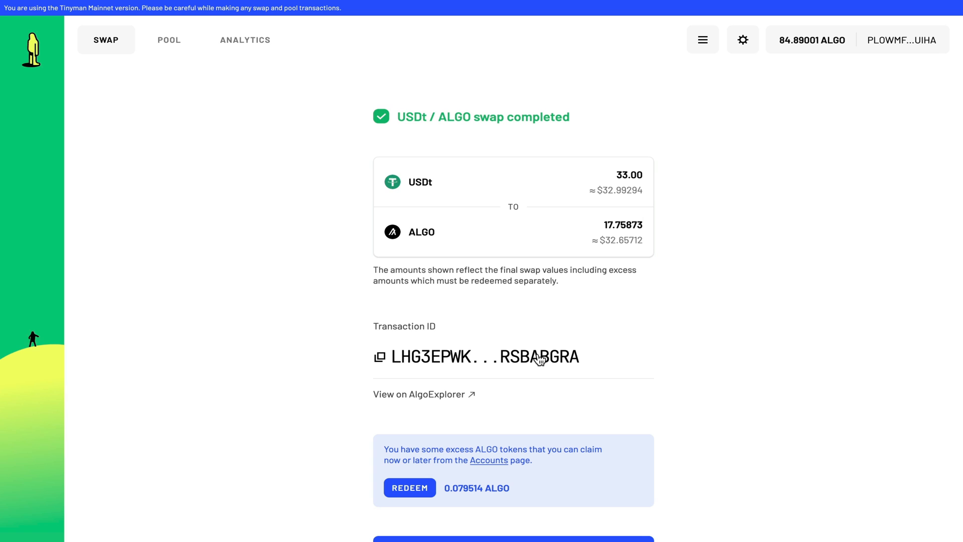
pyautogui.moveTo(779, 52)
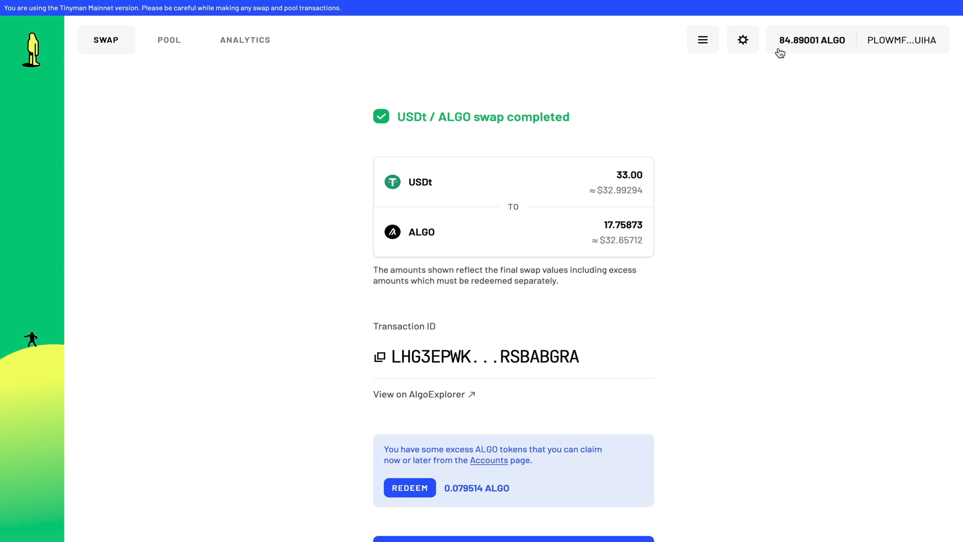
pyautogui.moveTo(776, 49)
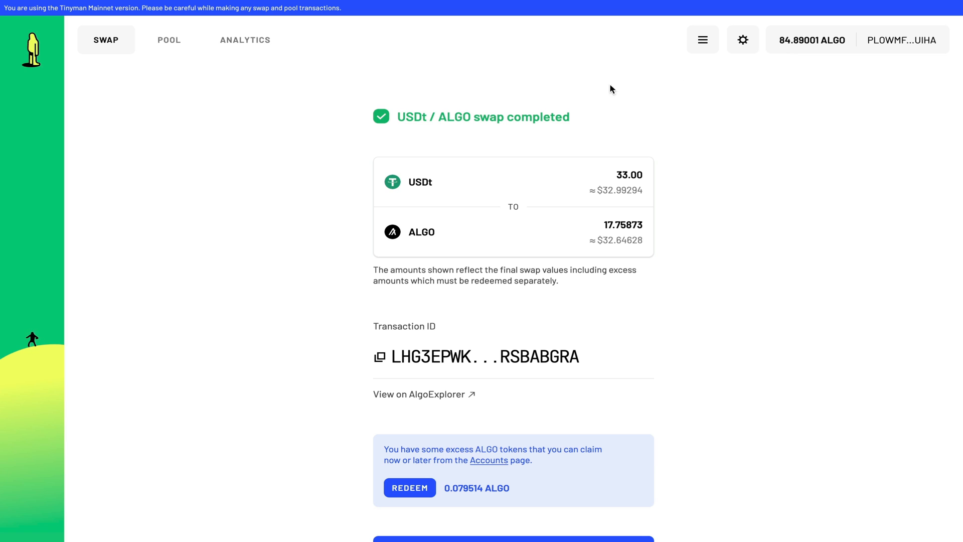
pyautogui.moveTo(27, 234)
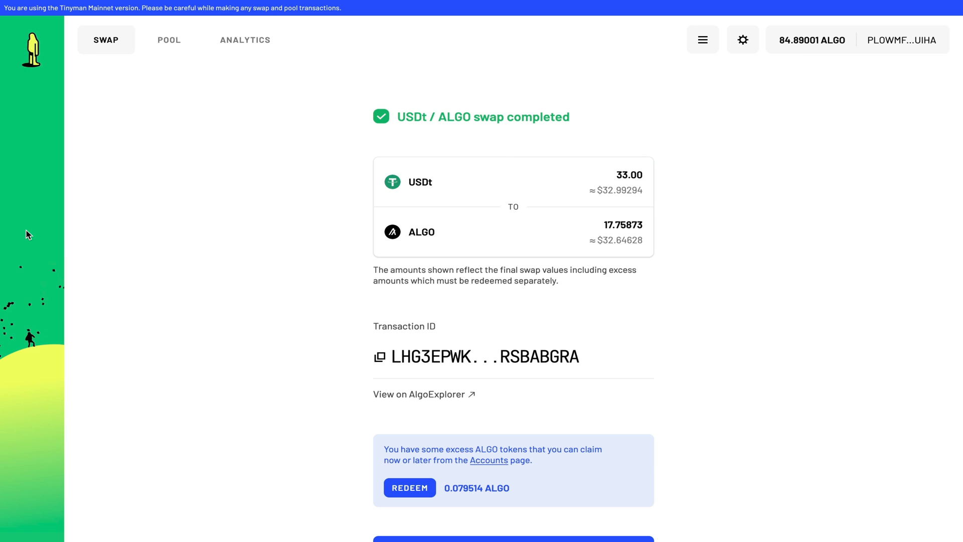
pyautogui.moveTo(756, 86)
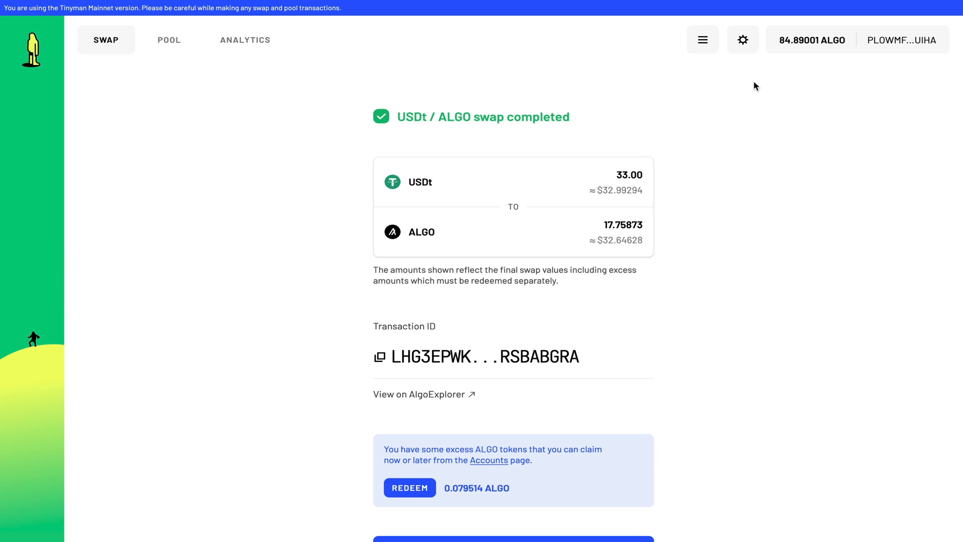
pyautogui.scroll(-3)
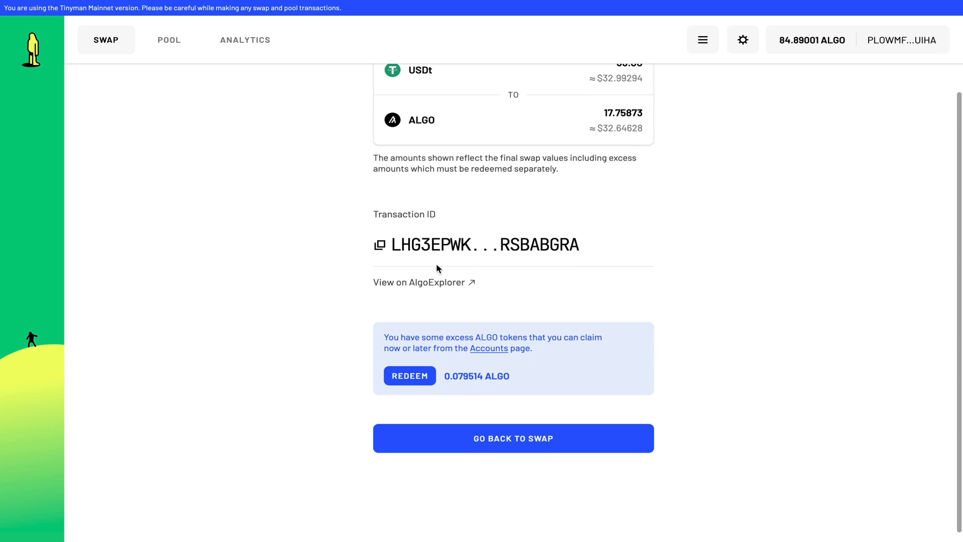
pyautogui.moveTo(341, 344)
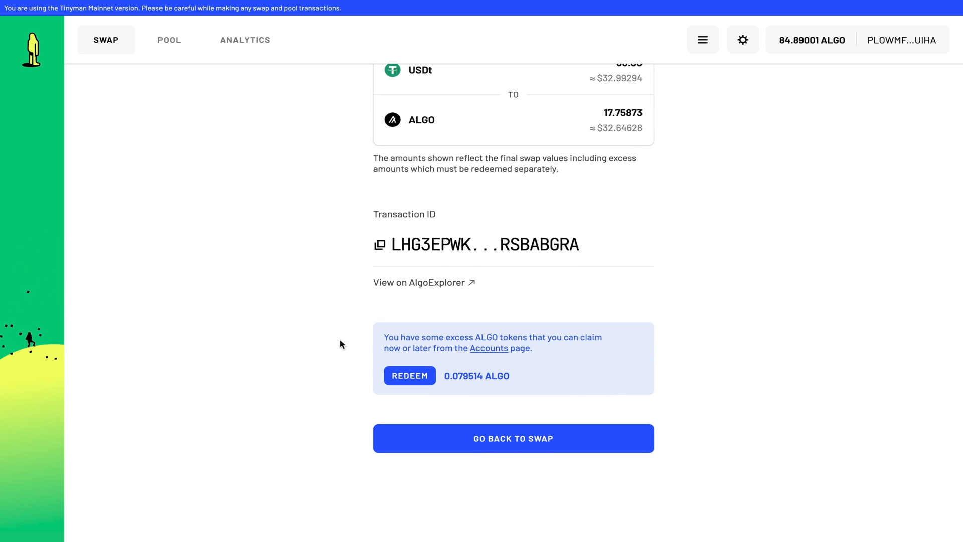
pyautogui.moveTo(409, 376)
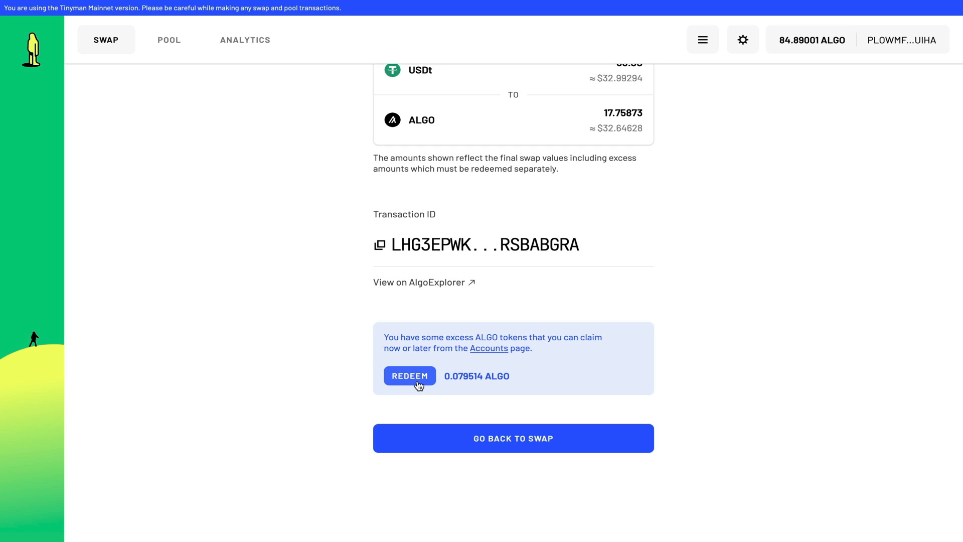
# Redeem the 0.079514 excess ALGO, raising the wallet balance to 84.96661 ALGO
pyautogui.click(409, 376)
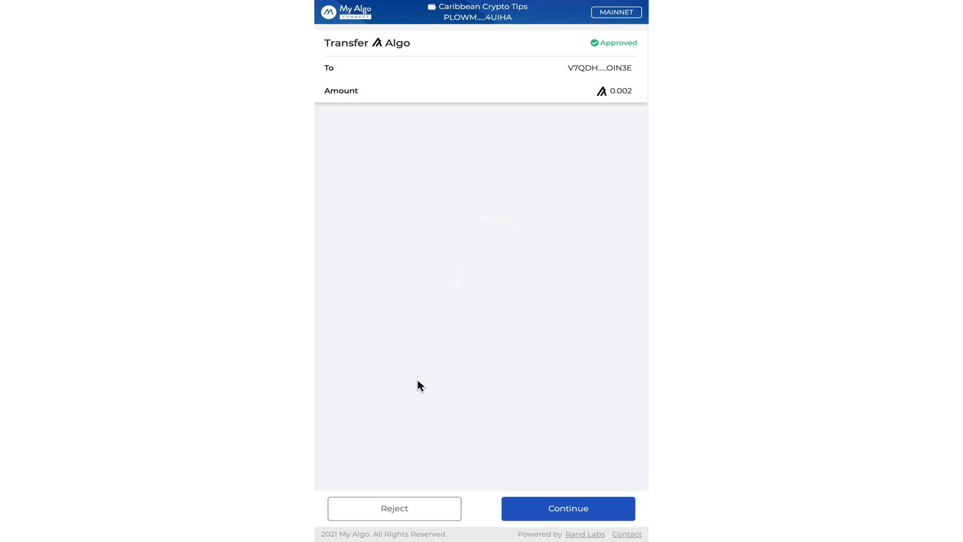
pyautogui.click(567, 509)
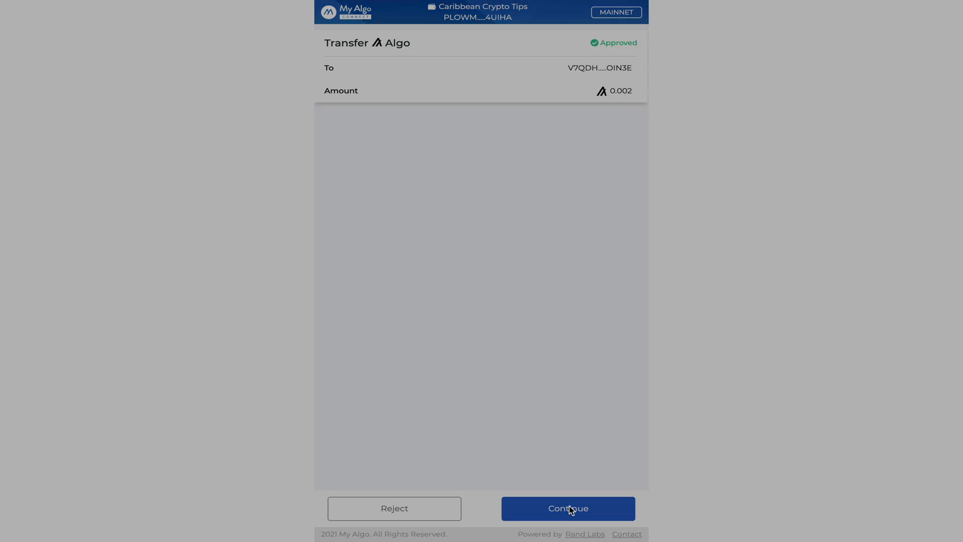
pyautogui.click(567, 508)
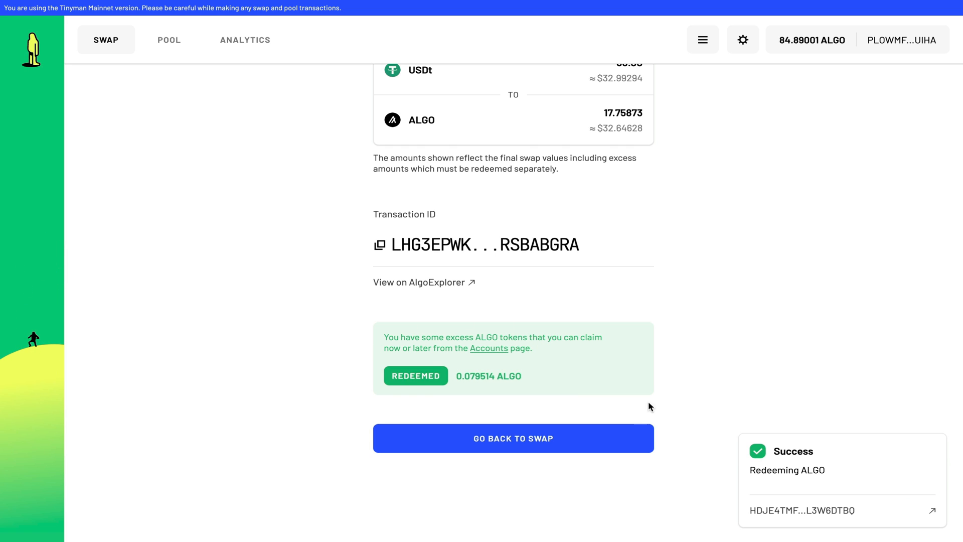
pyautogui.scroll(-3)
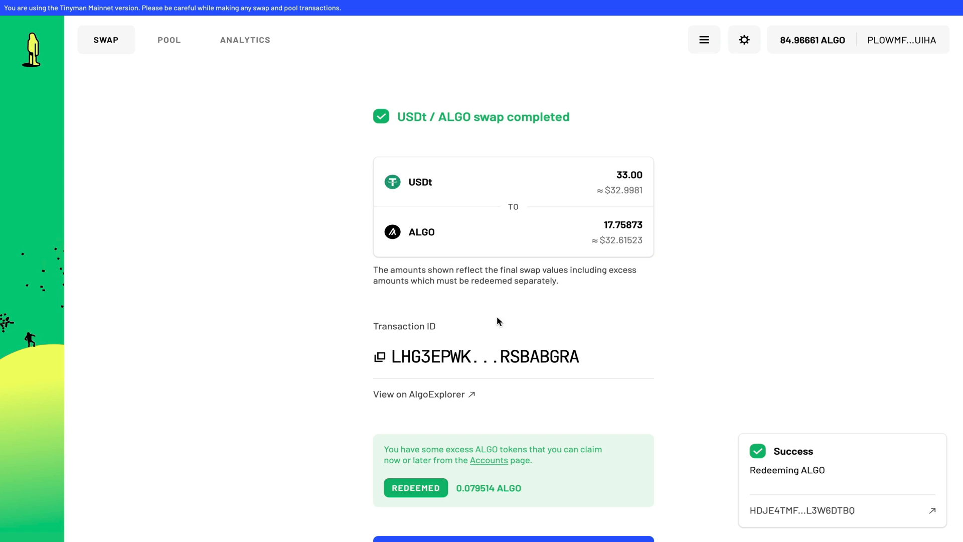
# Open the POOL page and scroll down to the Popular Pools table
pyautogui.click(169, 39)
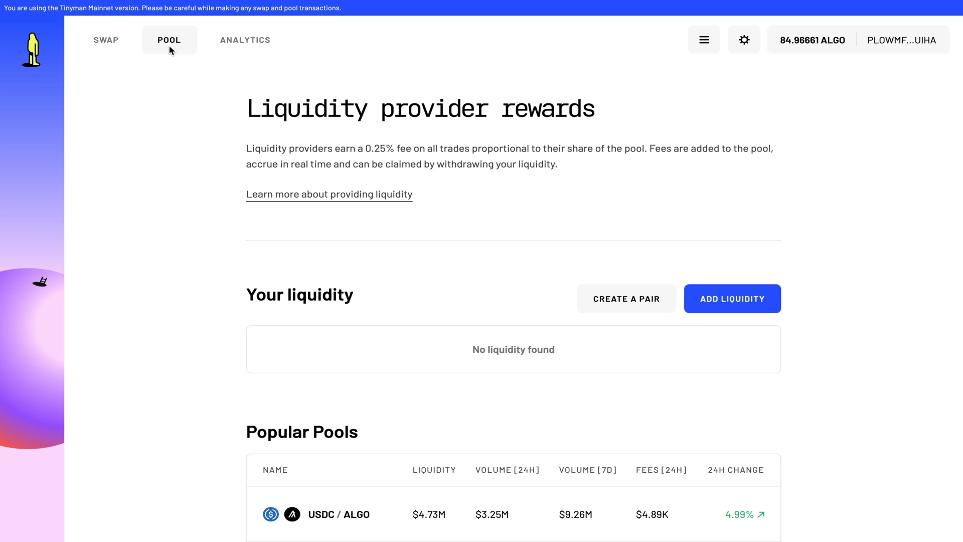
pyautogui.scroll(-3)
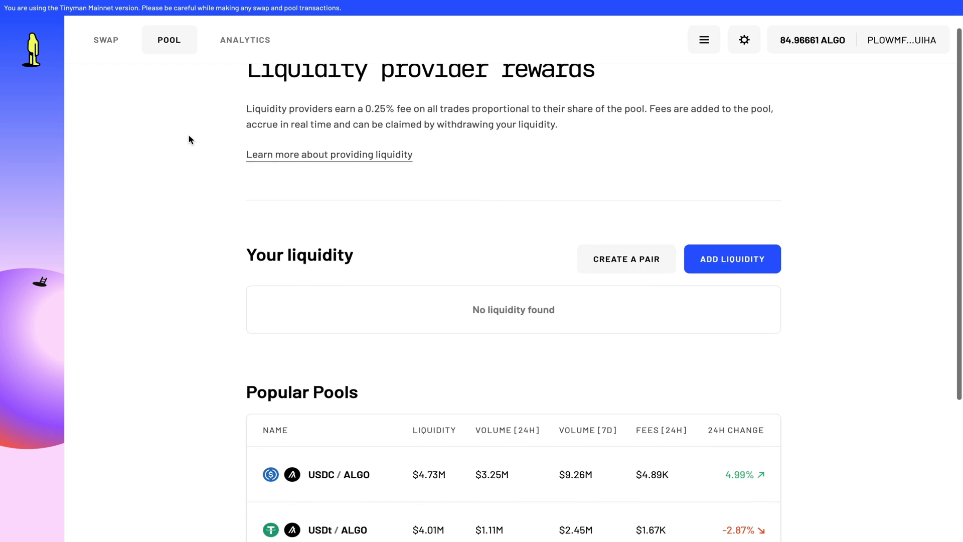
pyautogui.scroll(-3)
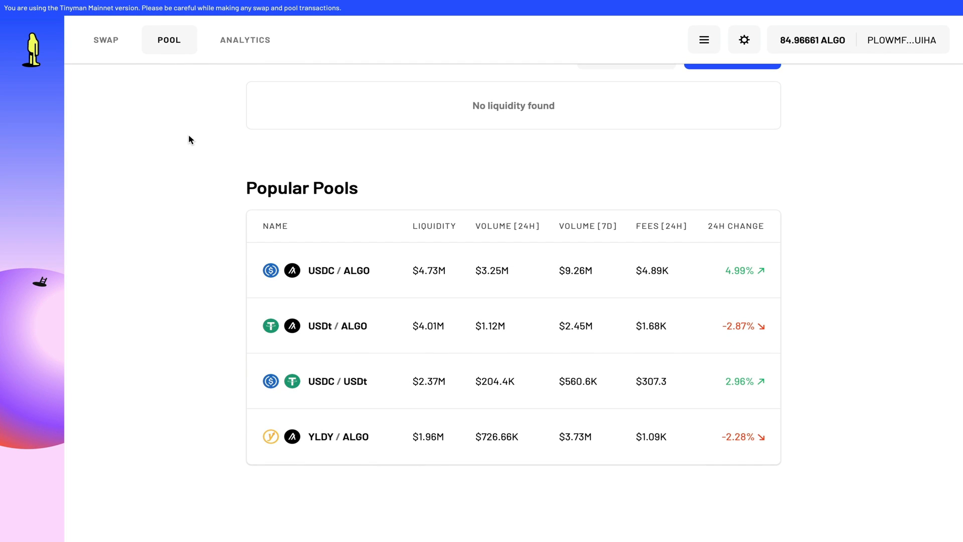
pyautogui.moveTo(296, 219)
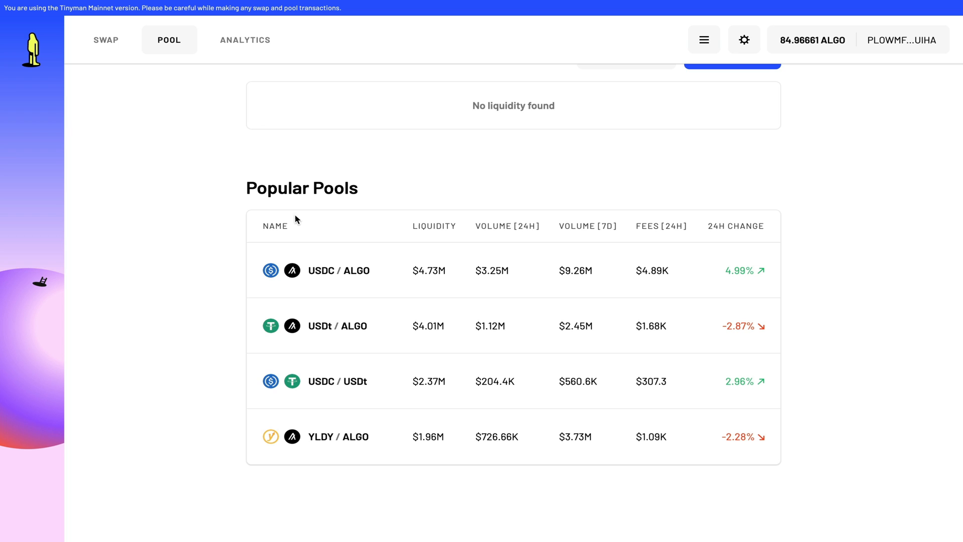
pyautogui.moveTo(303, 287)
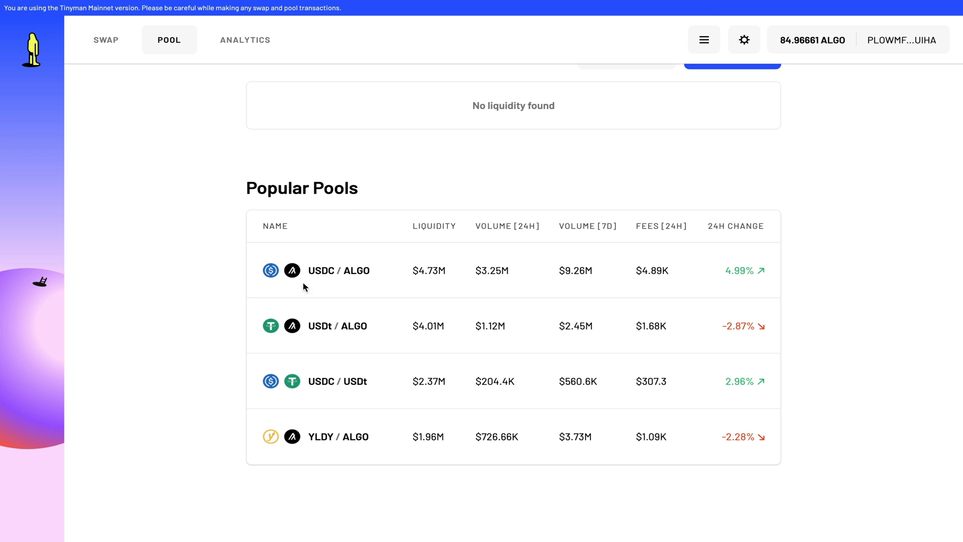
pyautogui.moveTo(349, 345)
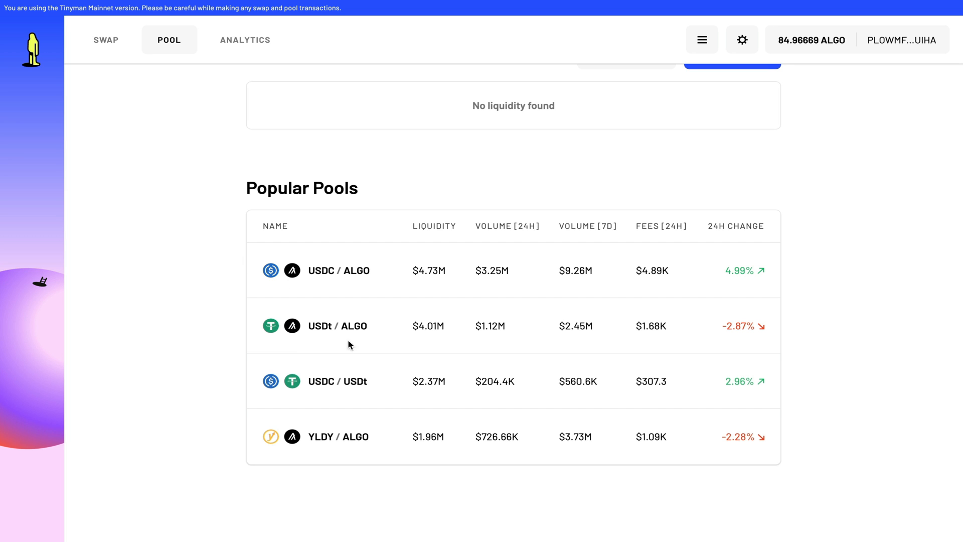
pyautogui.moveTo(296, 393)
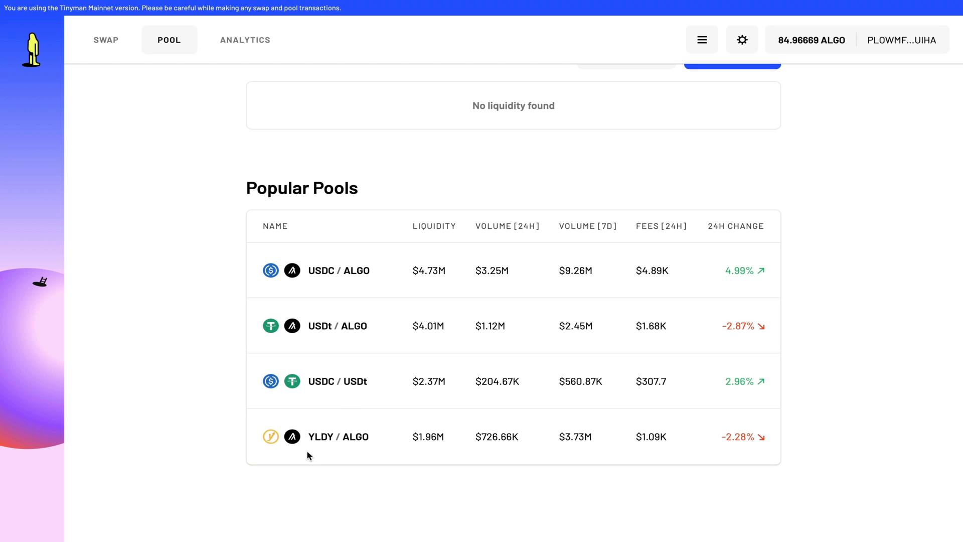
pyautogui.moveTo(230, 437)
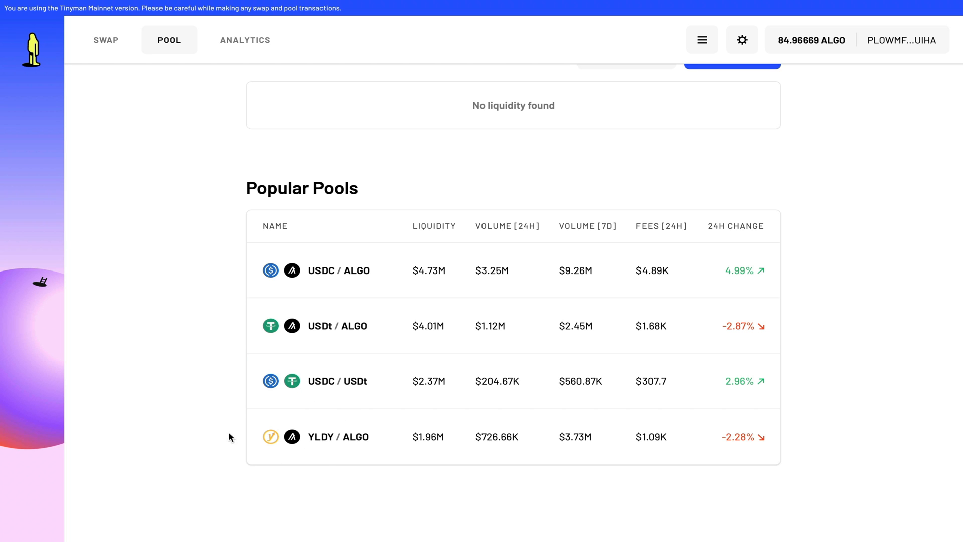
pyautogui.moveTo(209, 437)
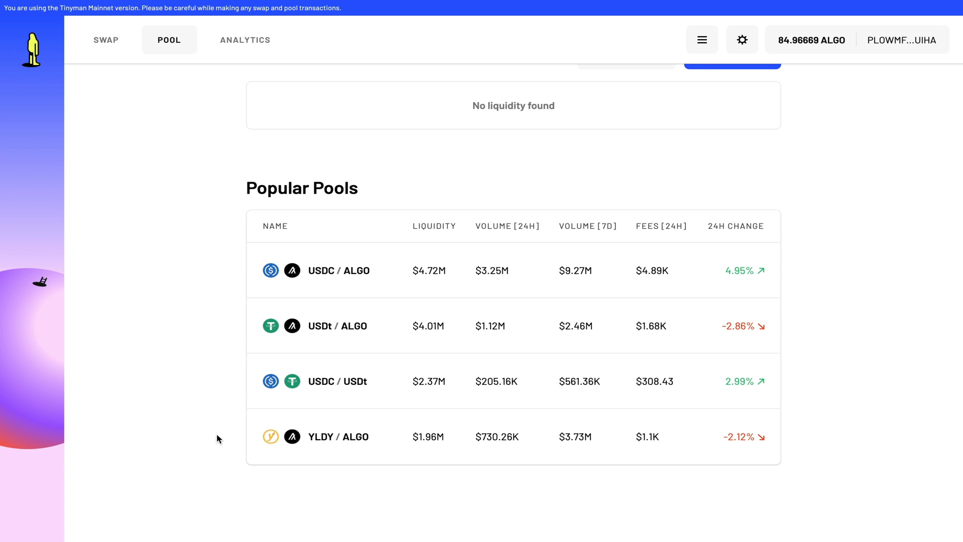
pyautogui.moveTo(234, 344)
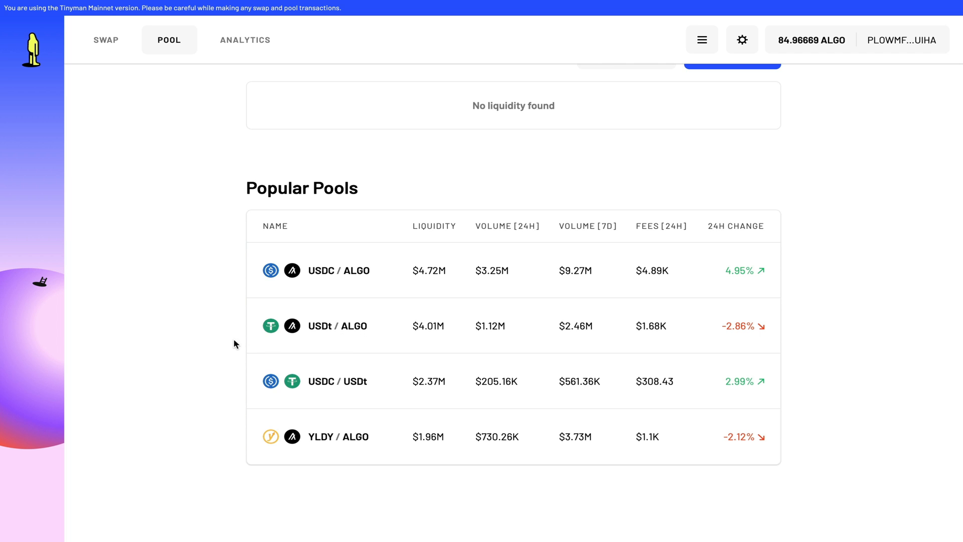
# Start adding liquidity and pair ALGO with Tether USDt
pyautogui.scroll(3)
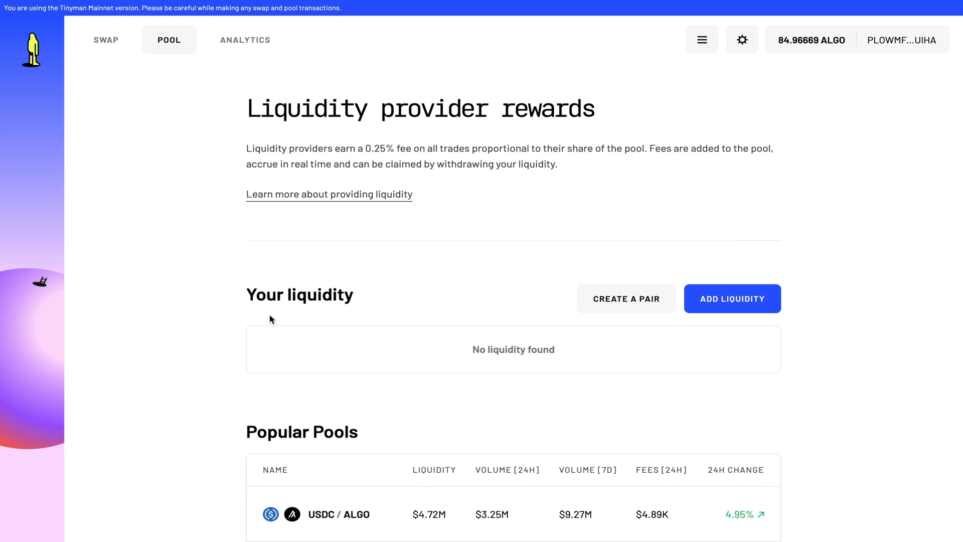
pyautogui.click(732, 298)
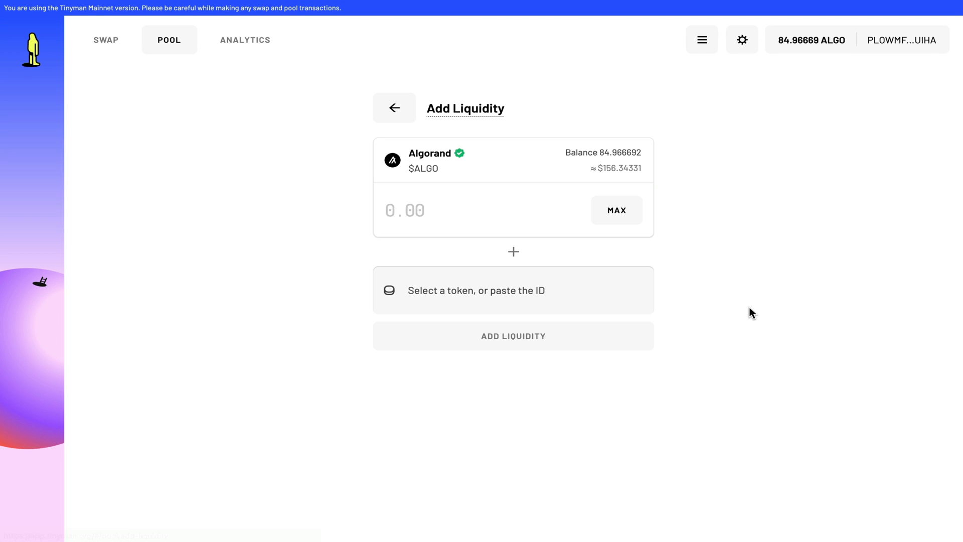
pyautogui.moveTo(480, 175)
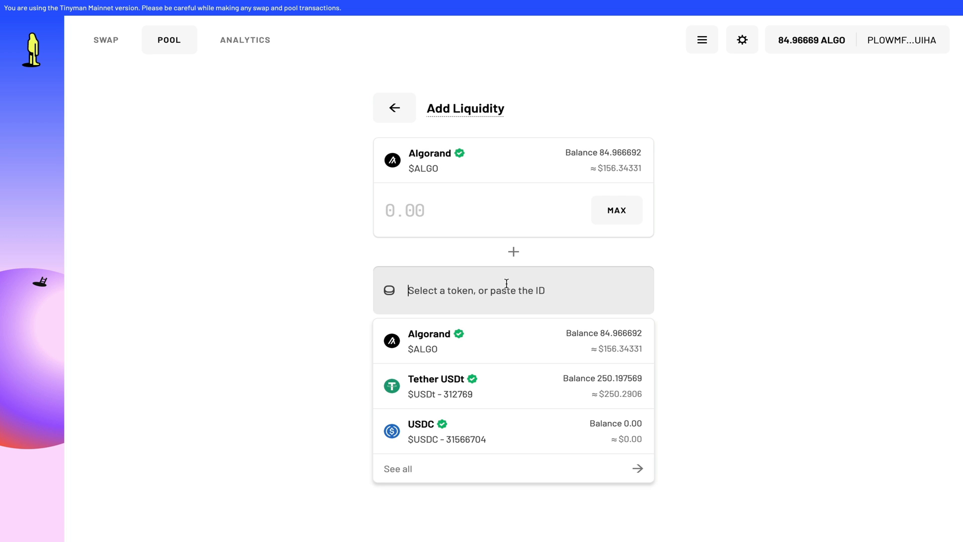
pyautogui.click(437, 386)
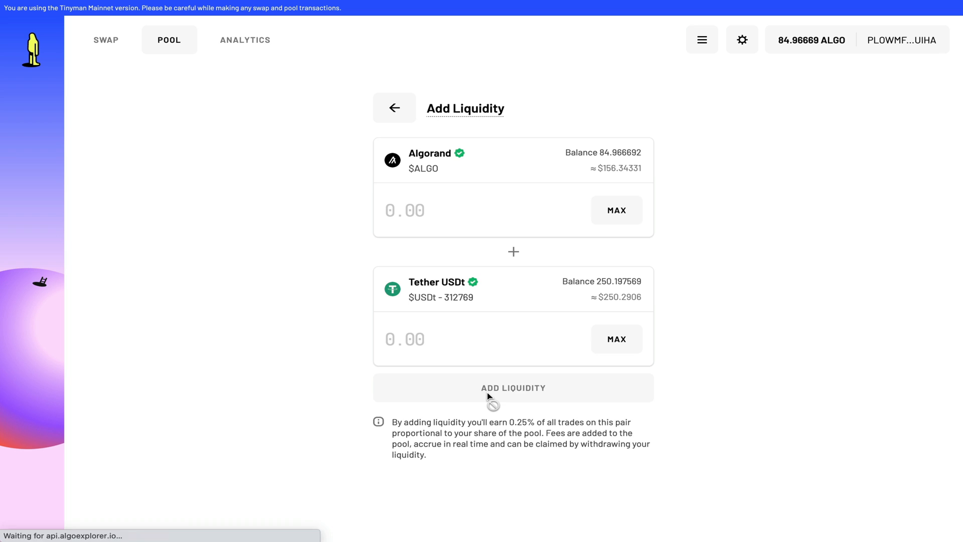
pyautogui.click(418, 210)
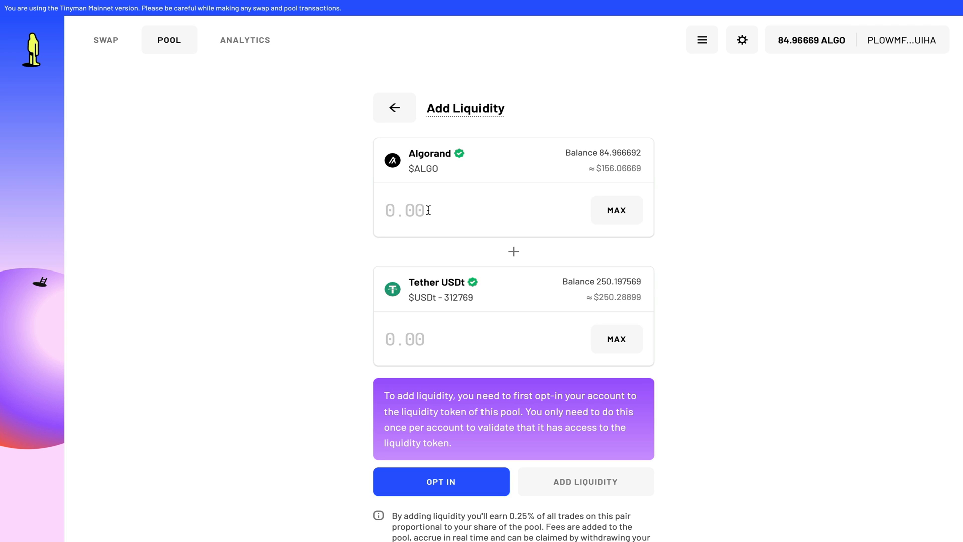
pyautogui.click(408, 210)
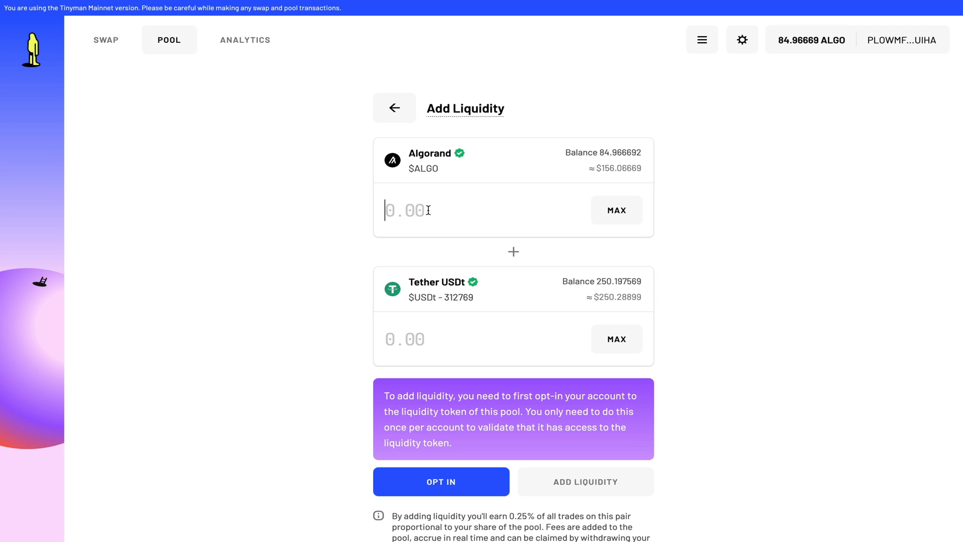
pyautogui.moveTo(364, 307)
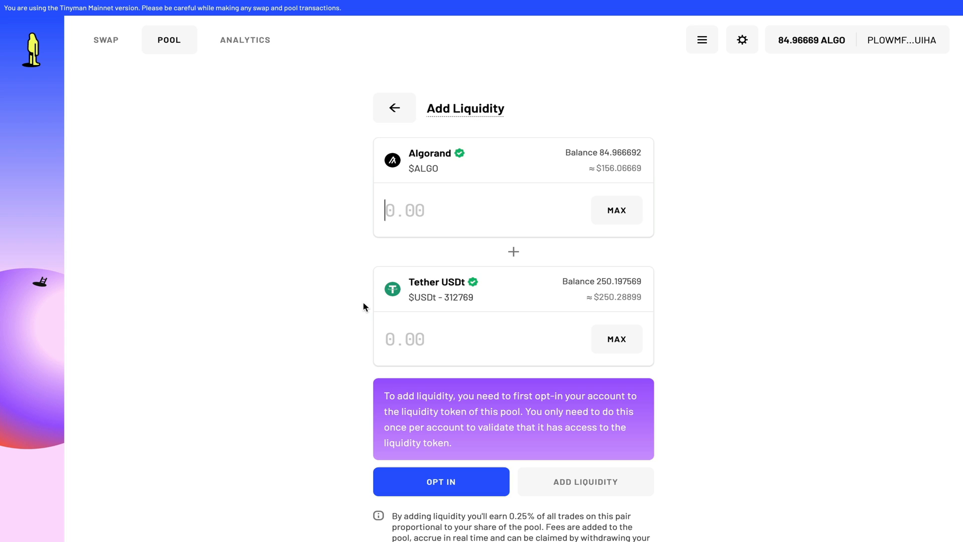
pyautogui.moveTo(353, 288)
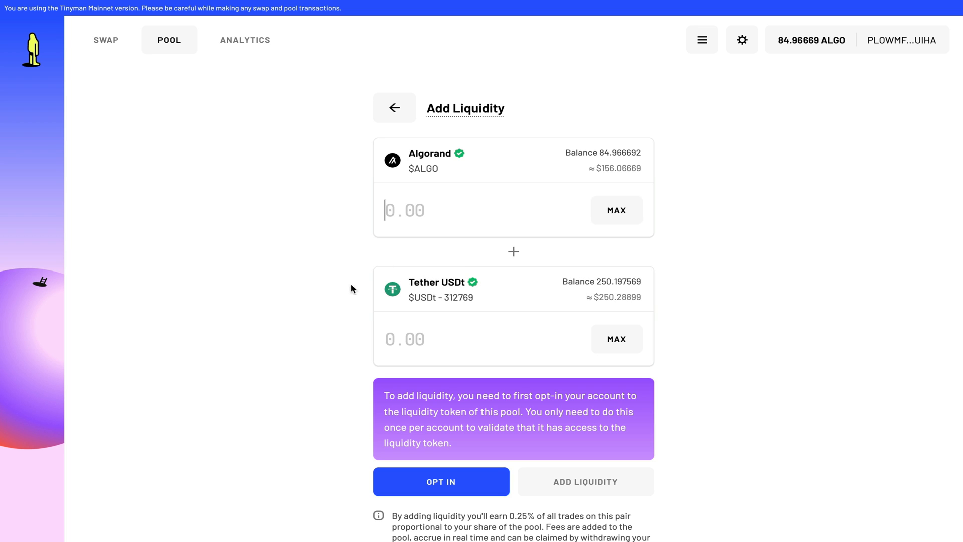
pyautogui.moveTo(428, 255)
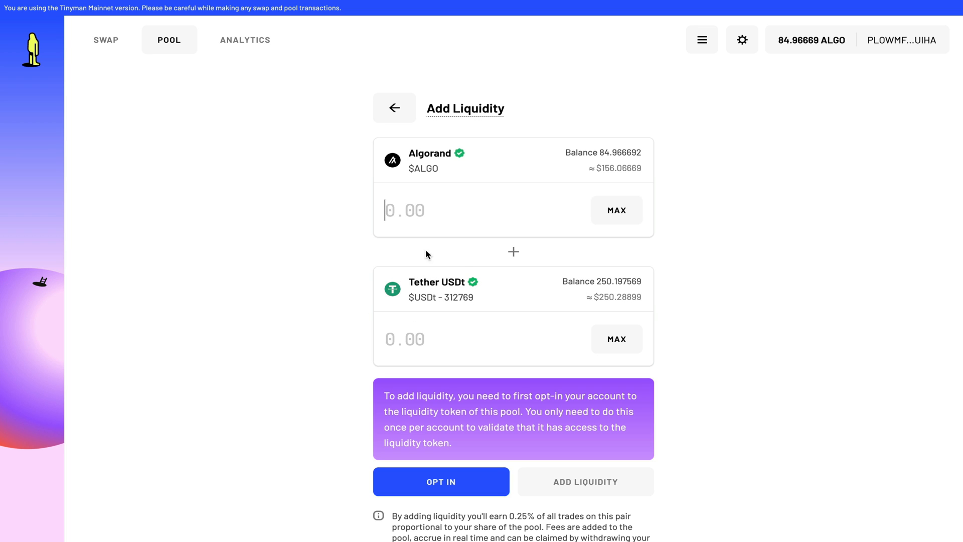
pyautogui.moveTo(356, 276)
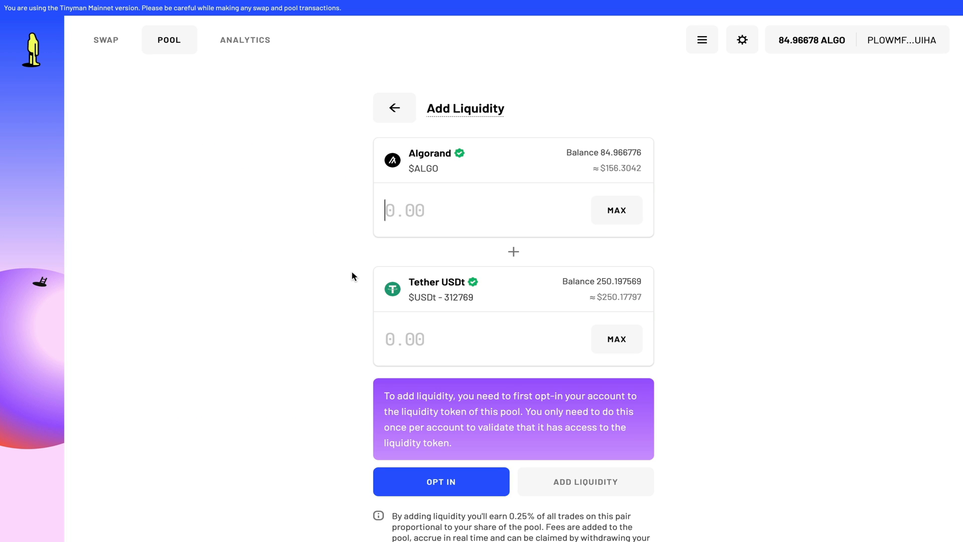
pyautogui.moveTo(357, 278)
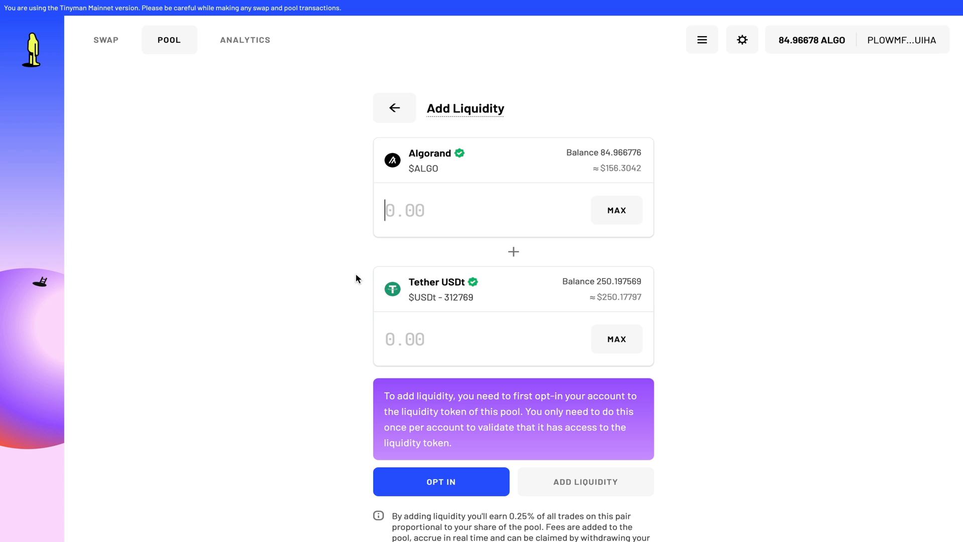
# Sign the opt-in to liquidity token #359327225 and dismiss the Success toast
pyautogui.click(441, 482)
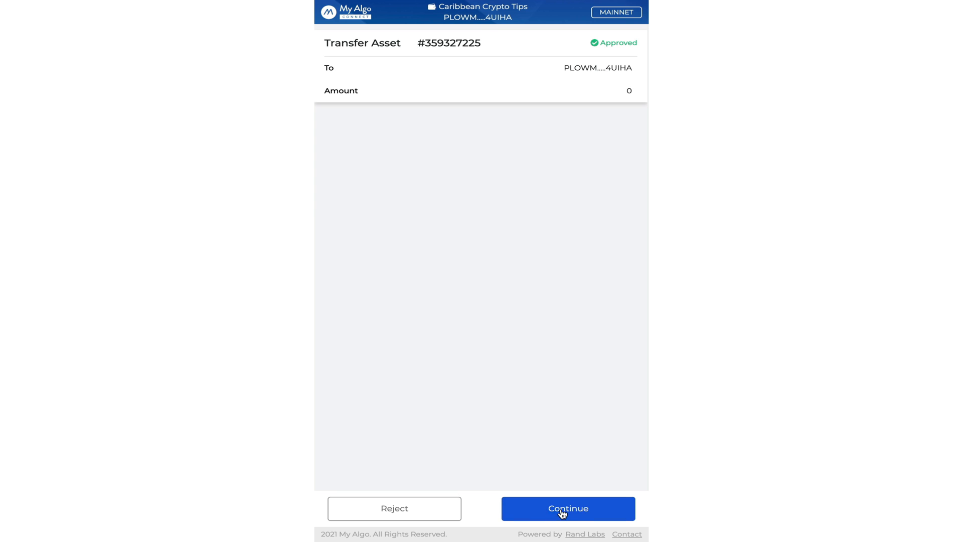
pyautogui.click(567, 508)
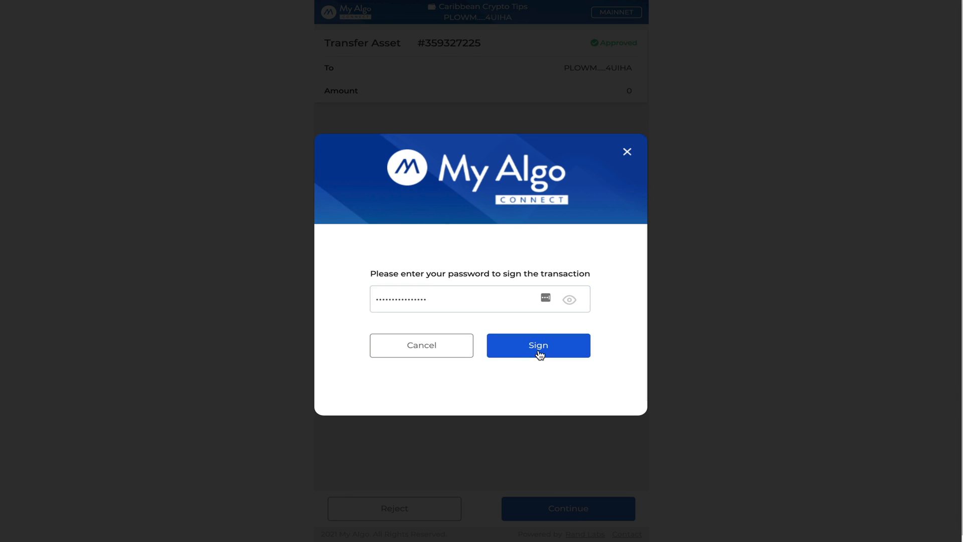
pyautogui.click(538, 345)
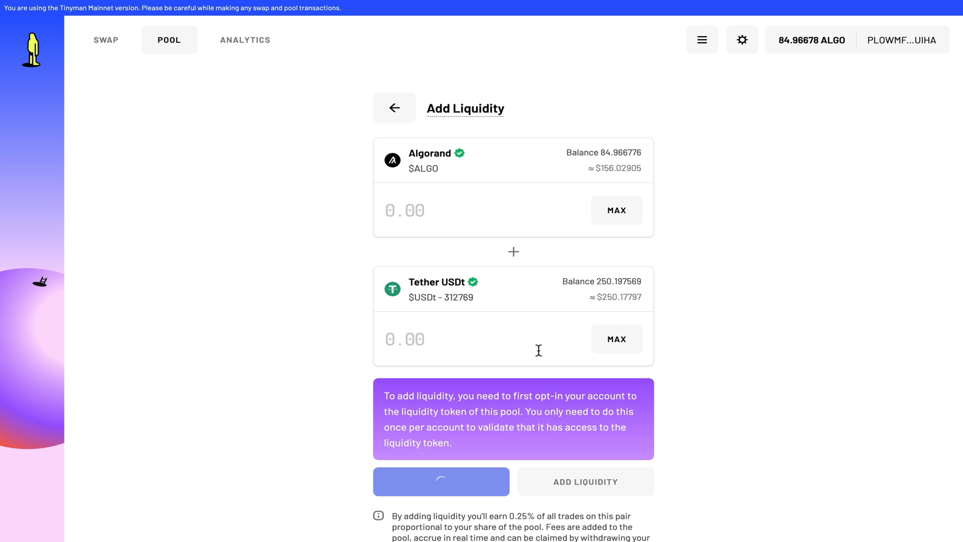
pyautogui.click(441, 481)
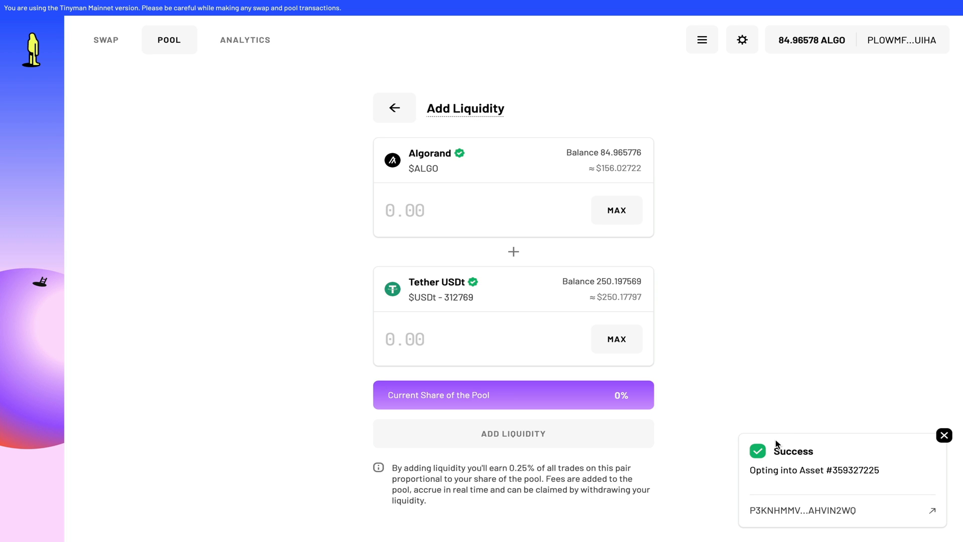
pyautogui.click(944, 436)
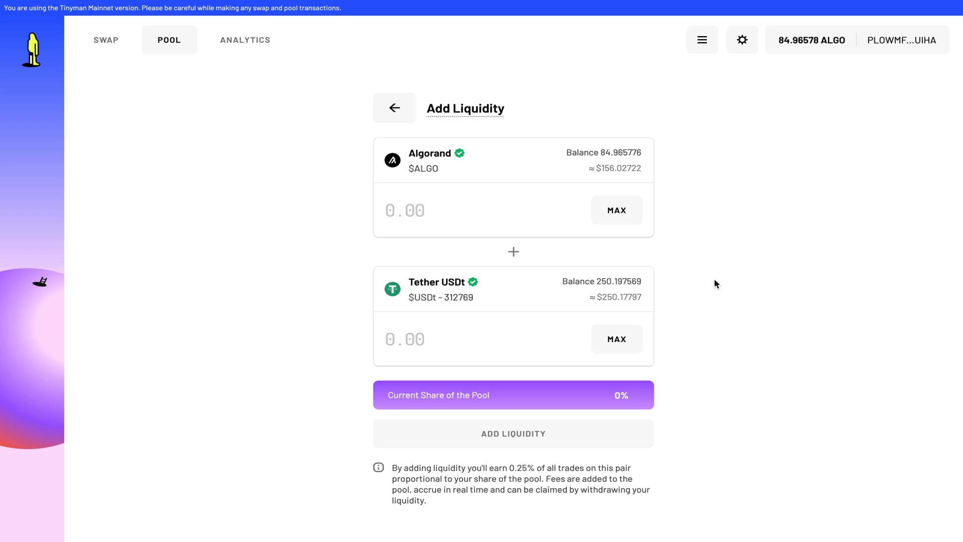
pyautogui.moveTo(297, 242)
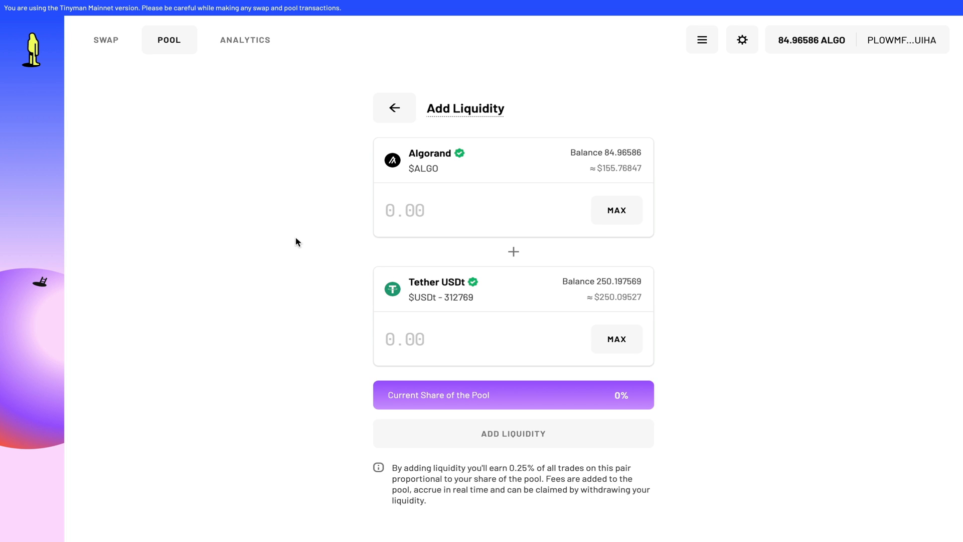
pyautogui.moveTo(421, 339)
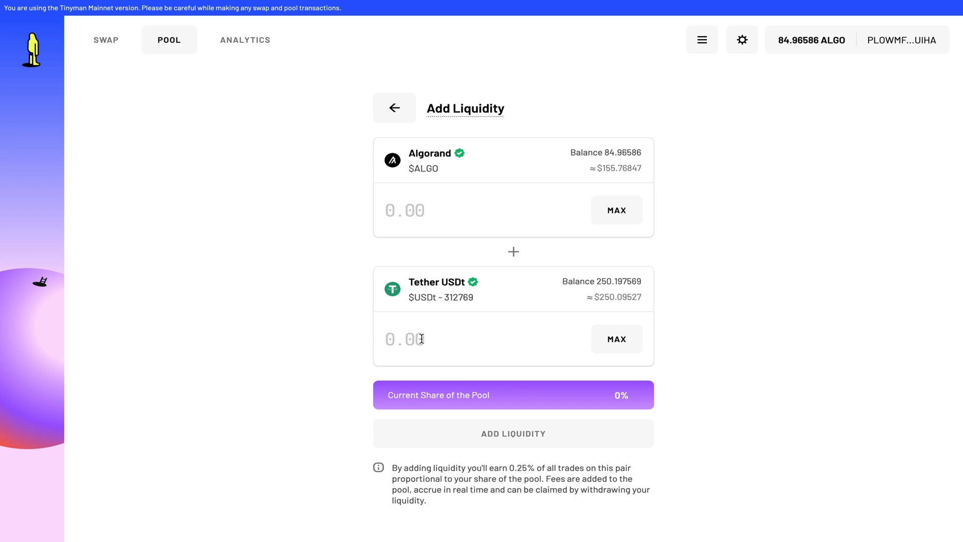
# Enter 50 USDt against 27.15 ALGO and review the supply for about 36.82 pool tokens
pyautogui.write('5')
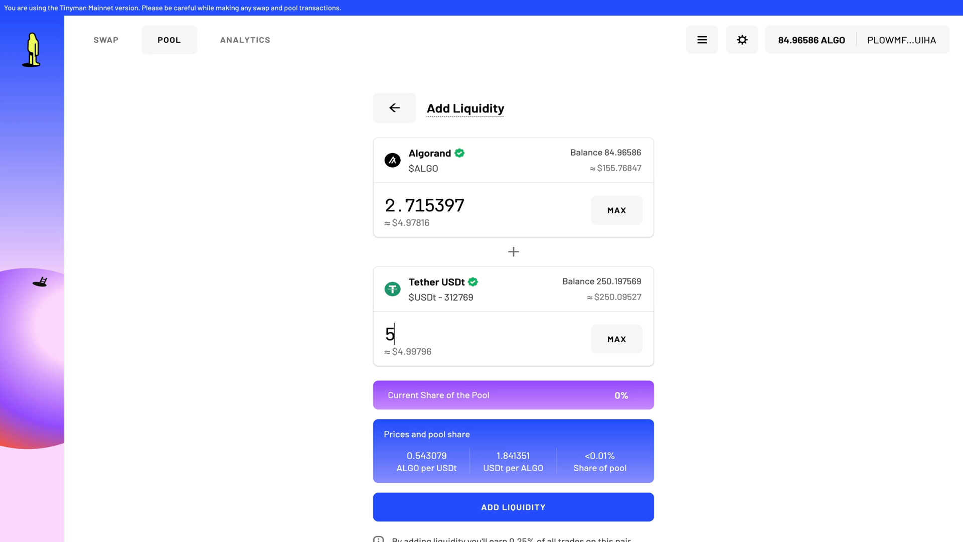
pyautogui.write('0')
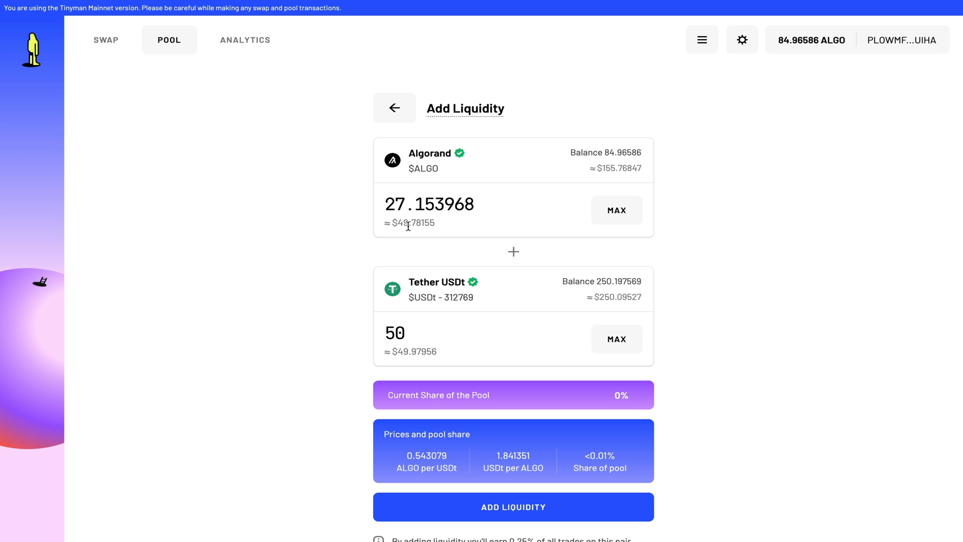
pyautogui.moveTo(499, 386)
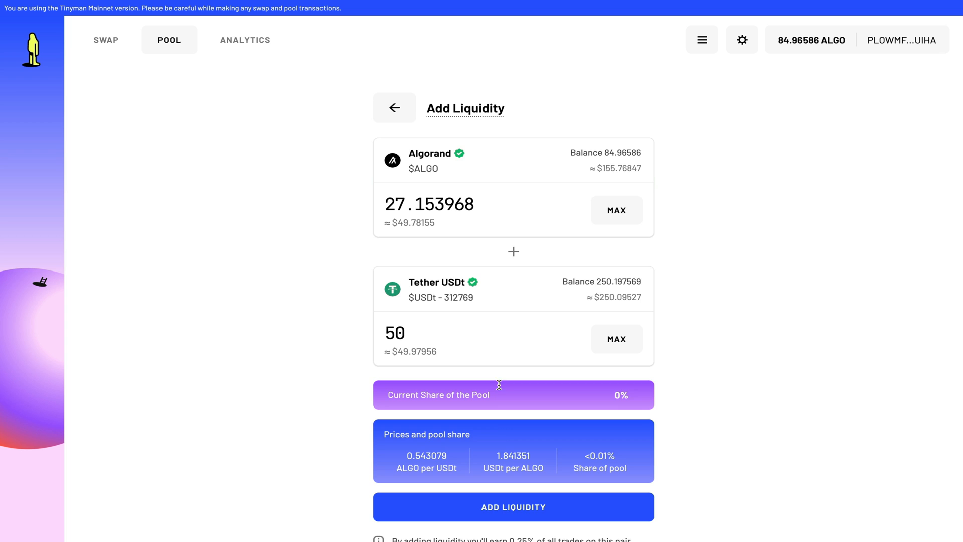
pyautogui.scroll(-3)
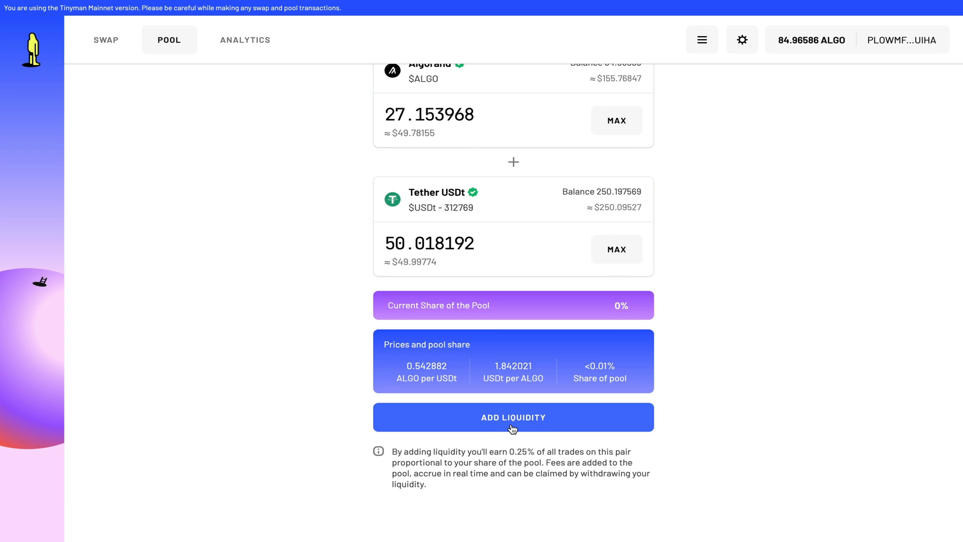
pyautogui.click(512, 417)
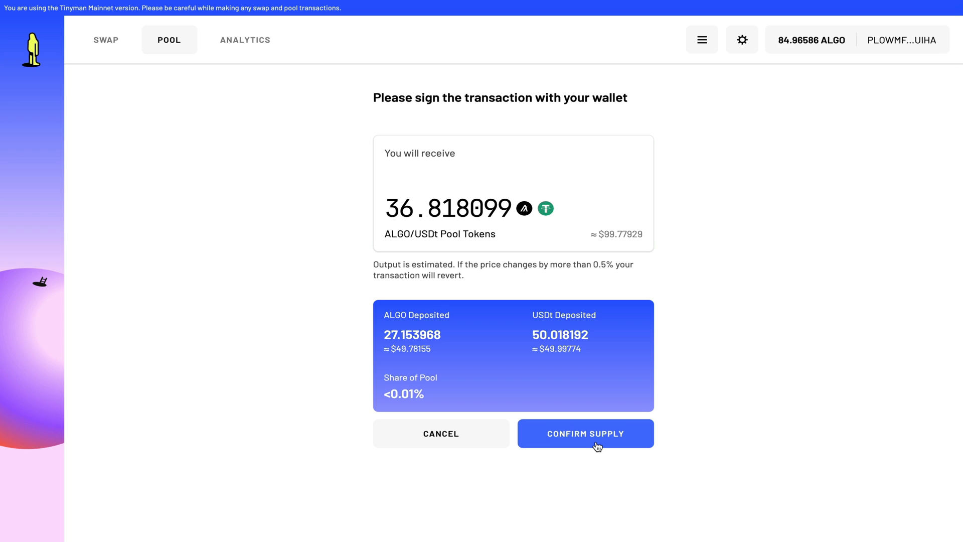
# Confirm and sign the ALGO/USDt supply, receiving 36.814785 pool tokens
pyautogui.click(584, 433)
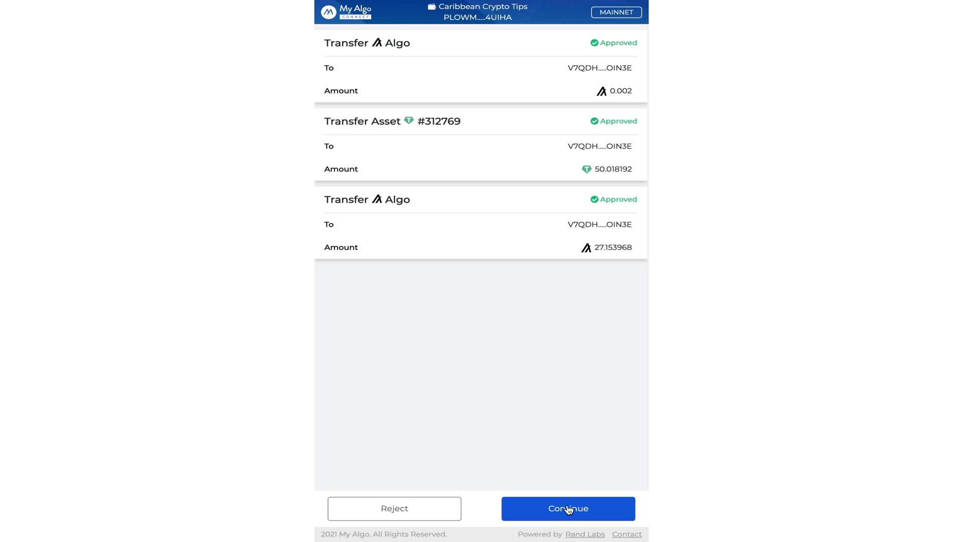
pyautogui.click(567, 508)
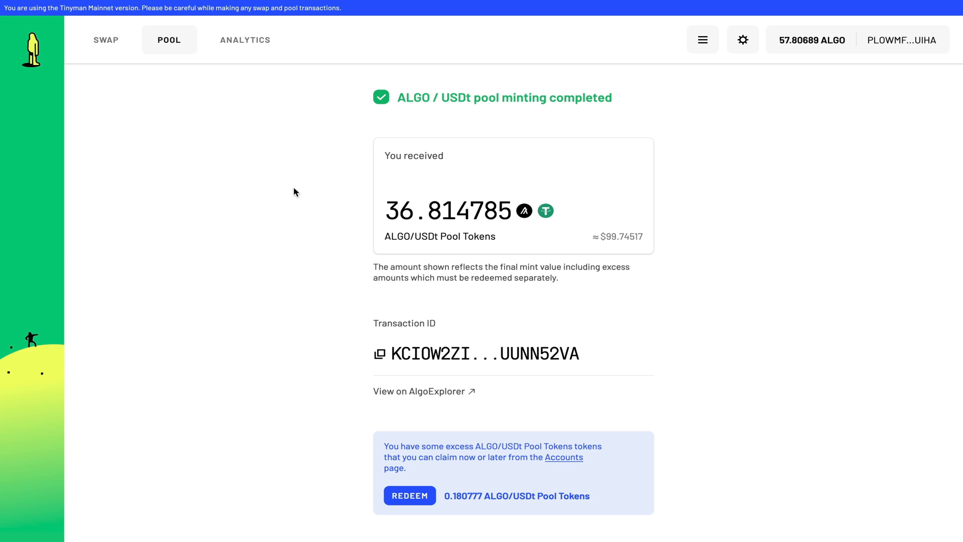
# View the USDt/ALGO position: 36.814785 pool tokens backed by 49.94 USDt and 27.19 ALGO
pyautogui.click(169, 40)
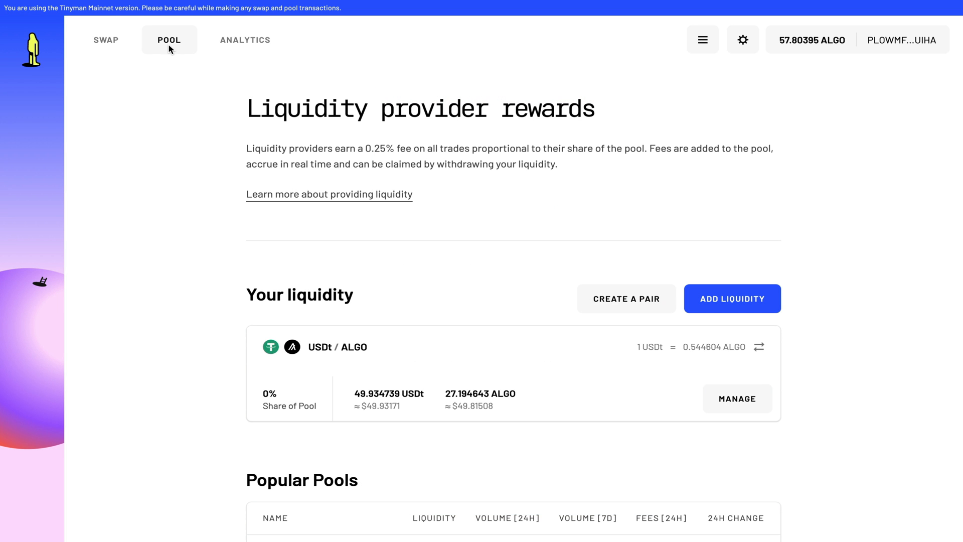
pyautogui.moveTo(274, 380)
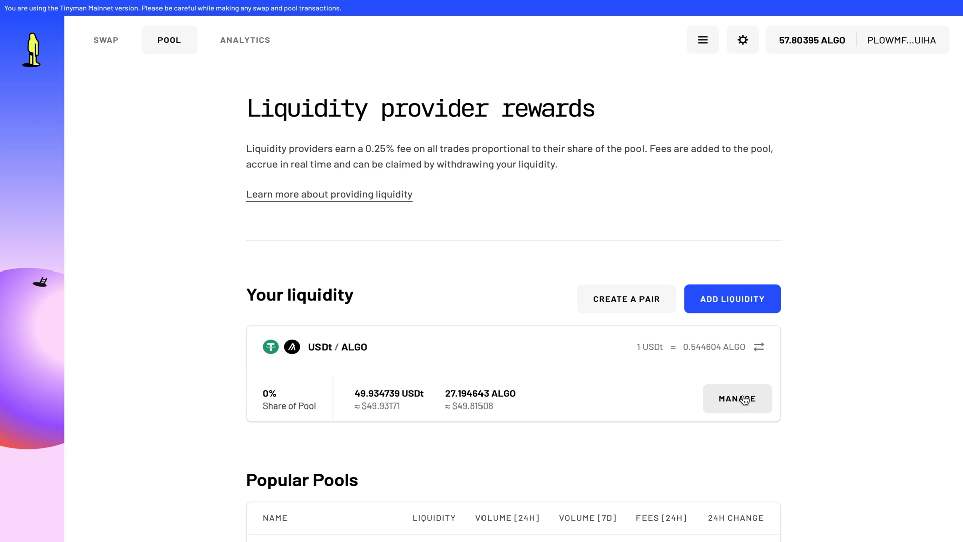
pyautogui.click(737, 399)
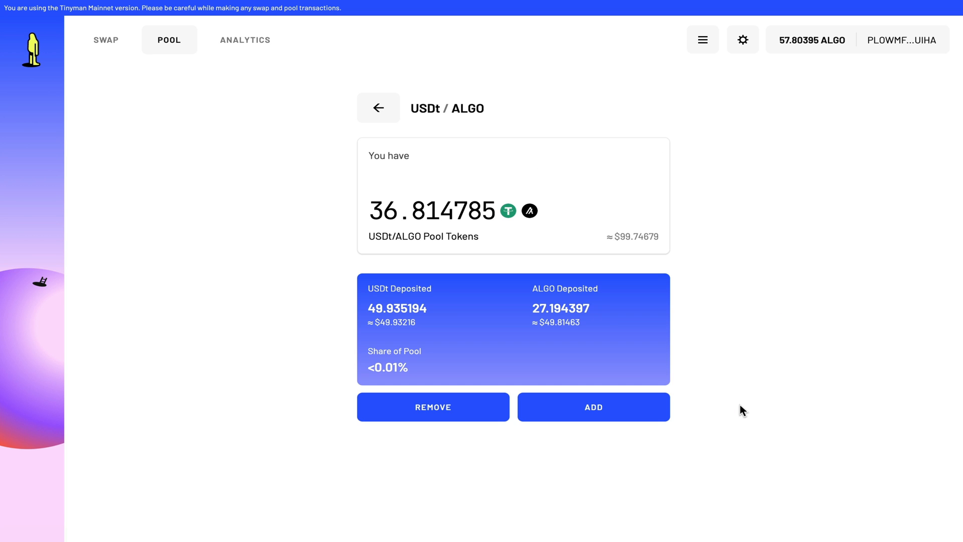
pyautogui.moveTo(458, 443)
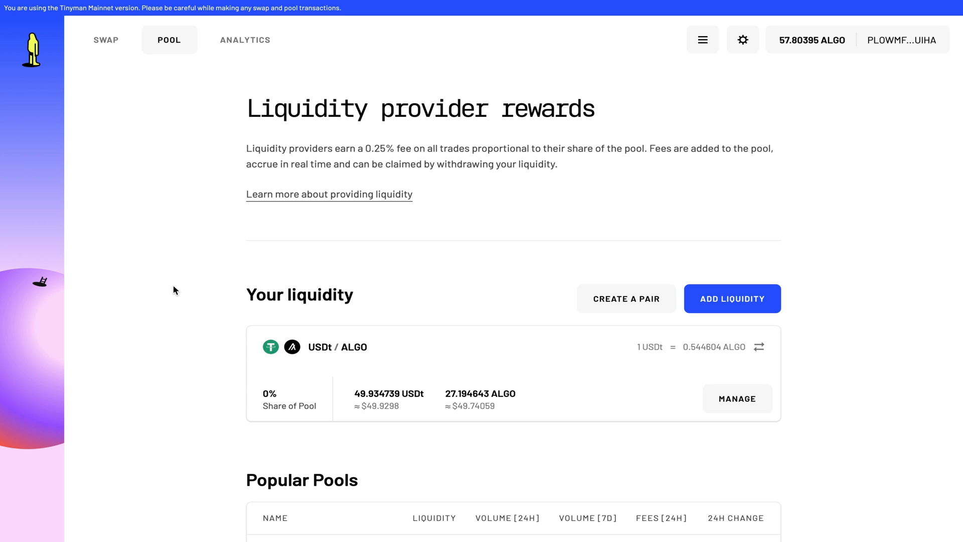
pyautogui.moveTo(234, 254)
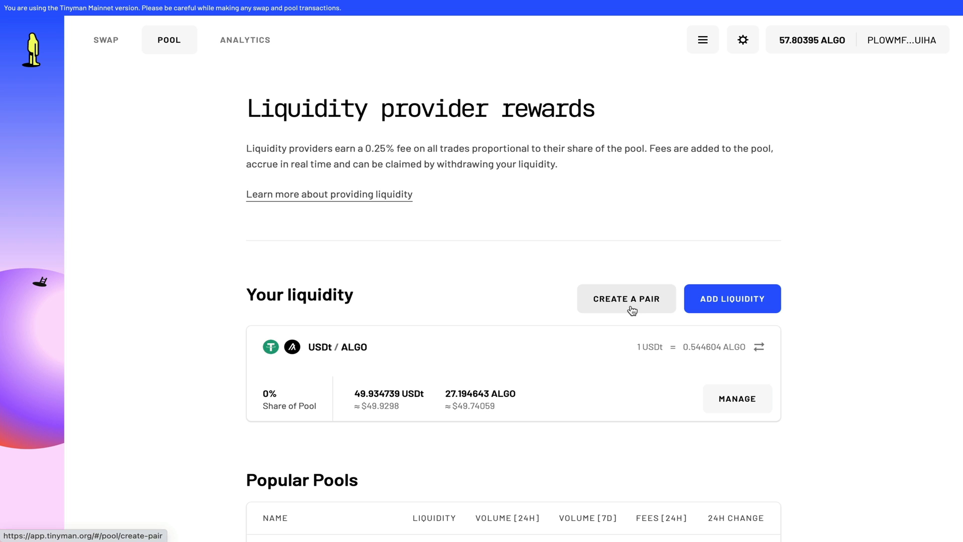
# Set up a Create a Pair form pairing ALGO with the unverified Caribbean Crypto Tips token
pyautogui.click(627, 298)
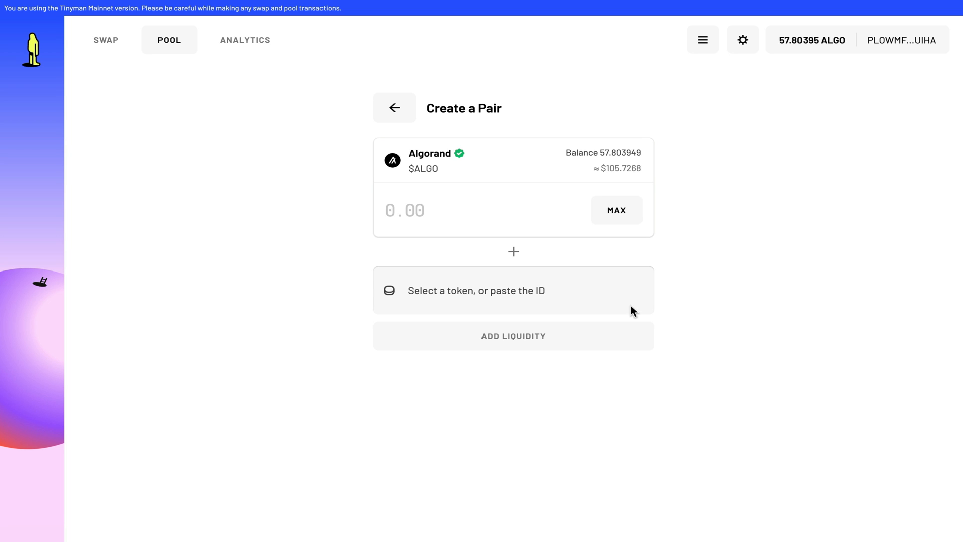
pyautogui.moveTo(693, 290)
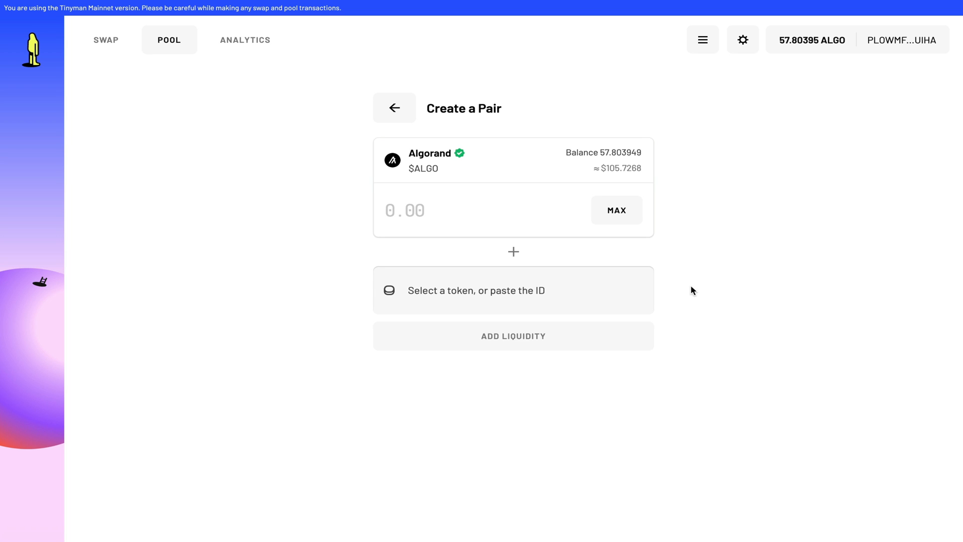
pyautogui.moveTo(336, 213)
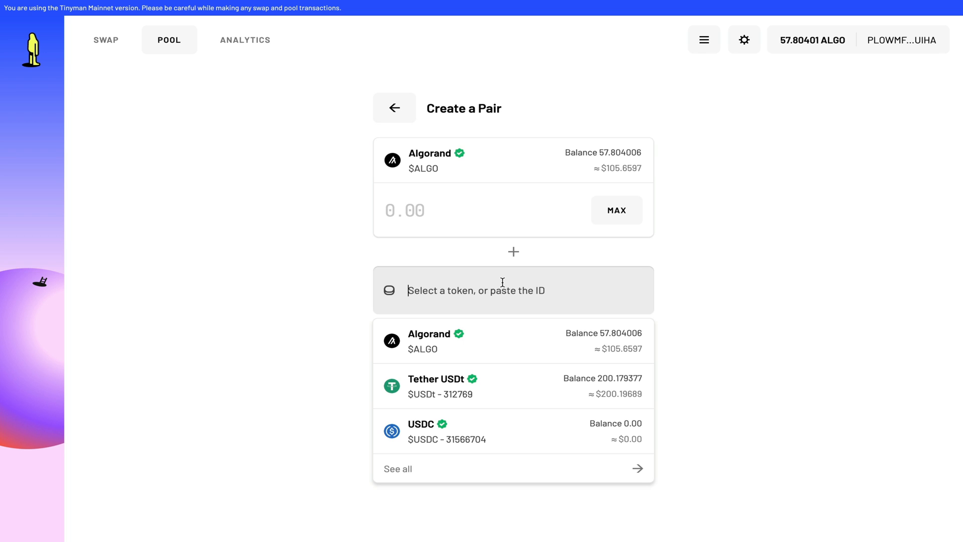
pyautogui.moveTo(493, 474)
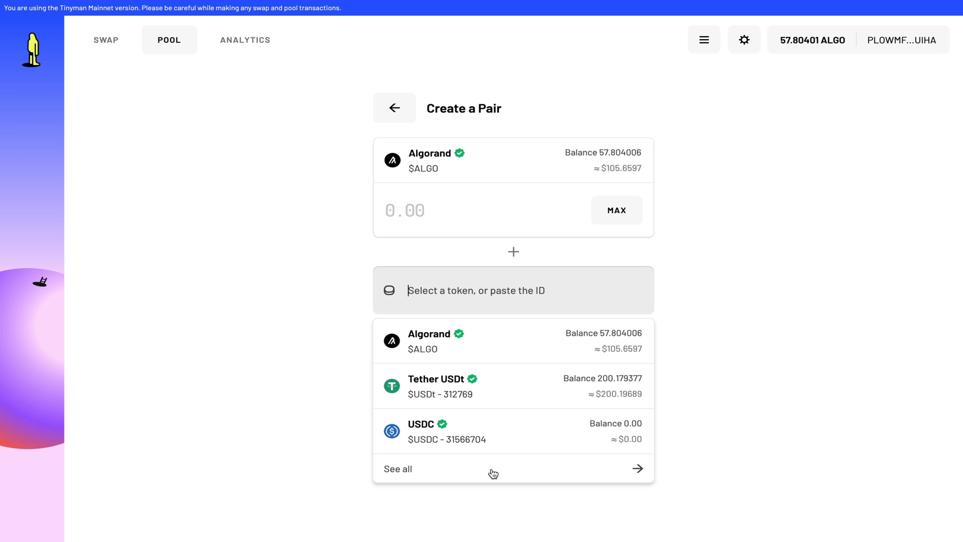
pyautogui.moveTo(639, 479)
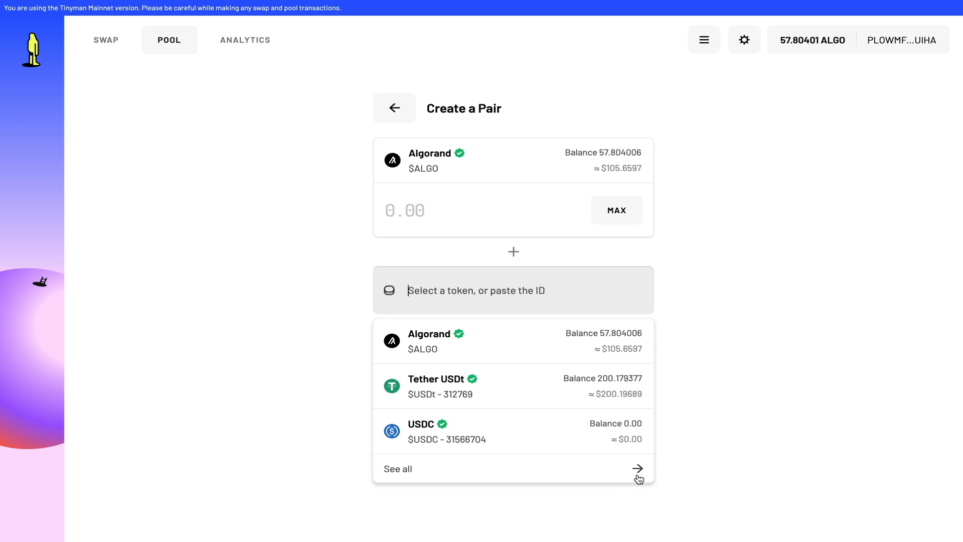
pyautogui.click(397, 468)
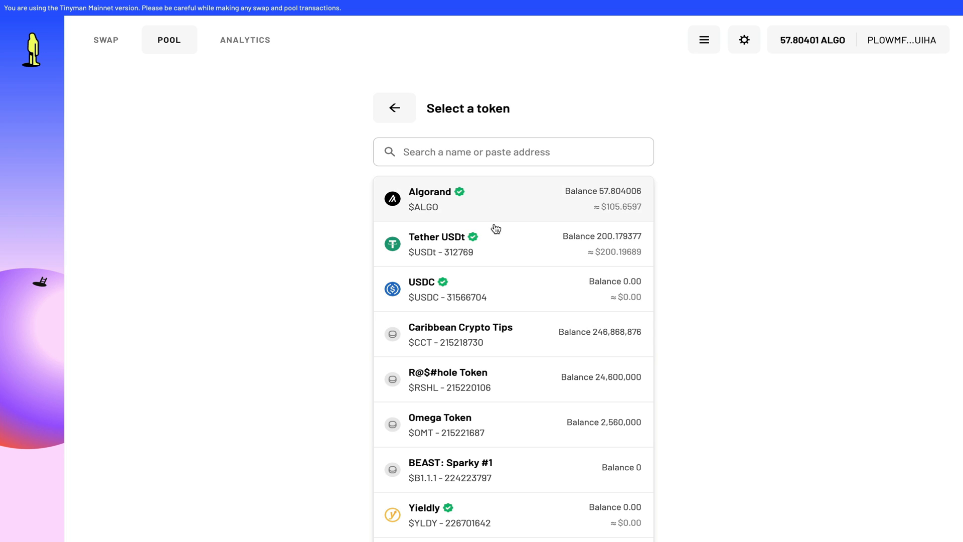
pyautogui.moveTo(500, 416)
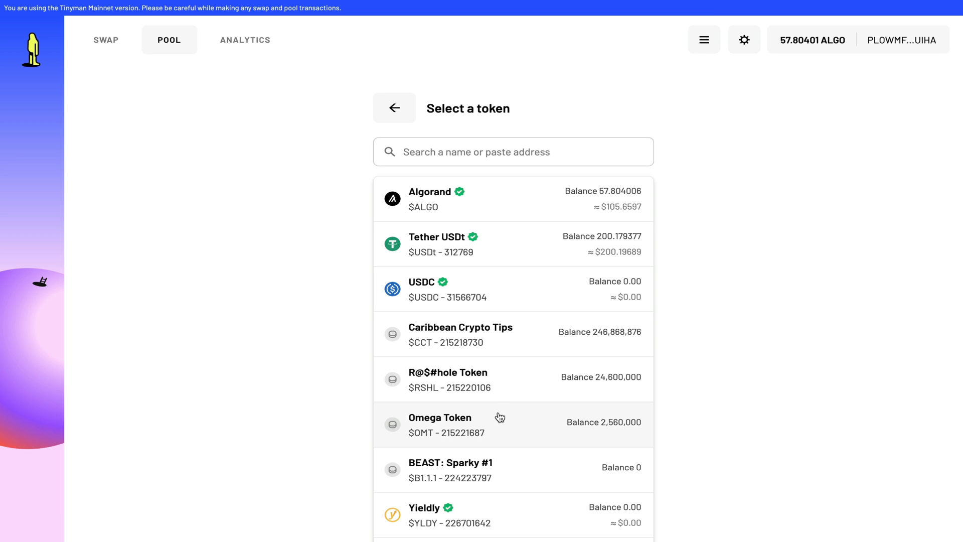
pyautogui.click(460, 334)
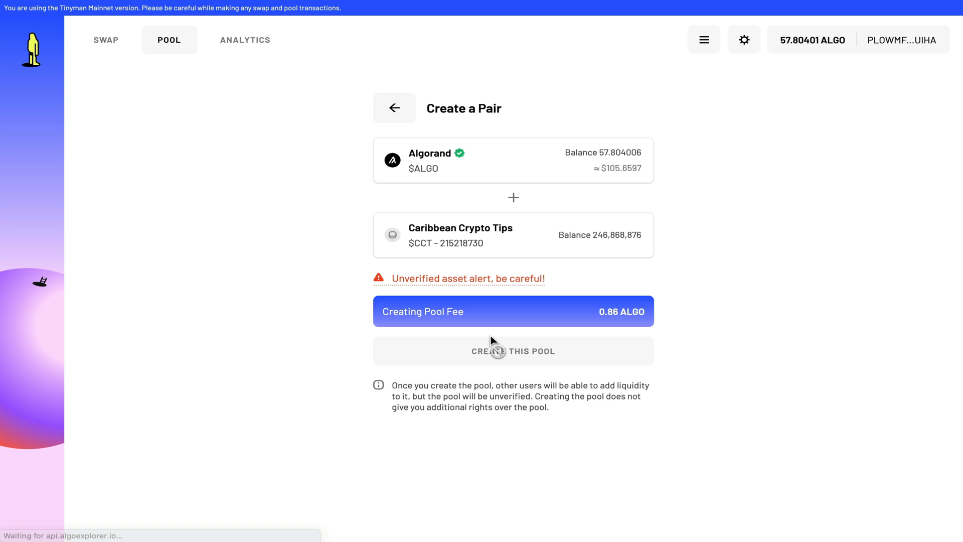
pyautogui.moveTo(467, 278)
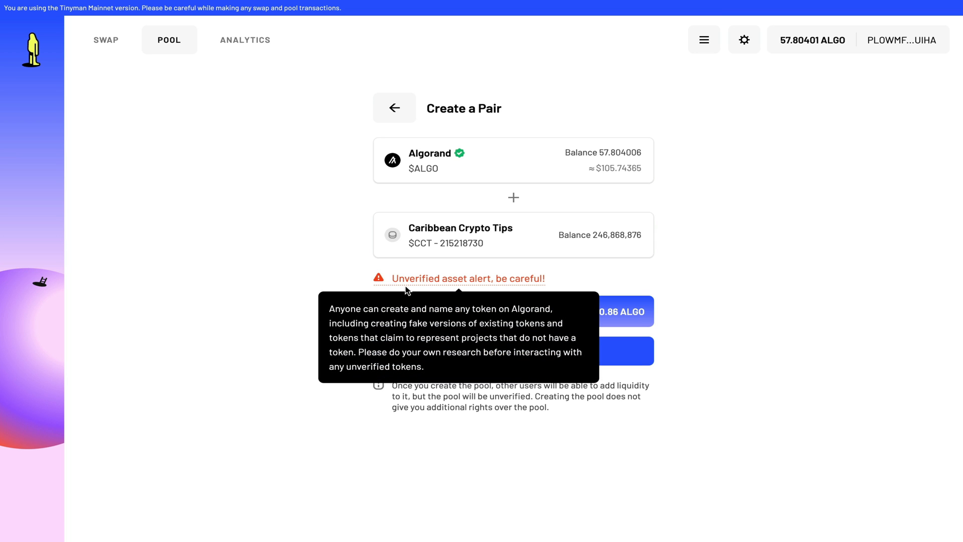
pyautogui.moveTo(457, 290)
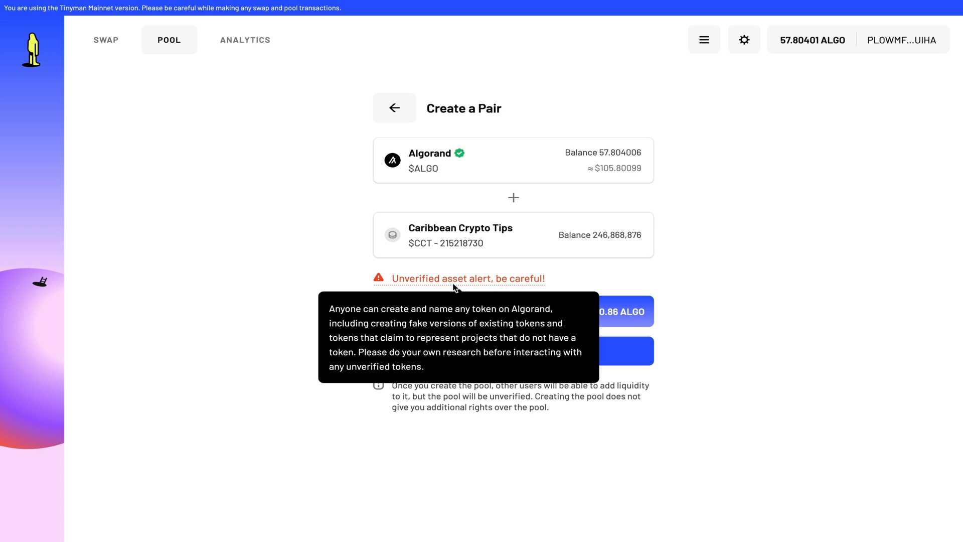
pyautogui.moveTo(453, 287)
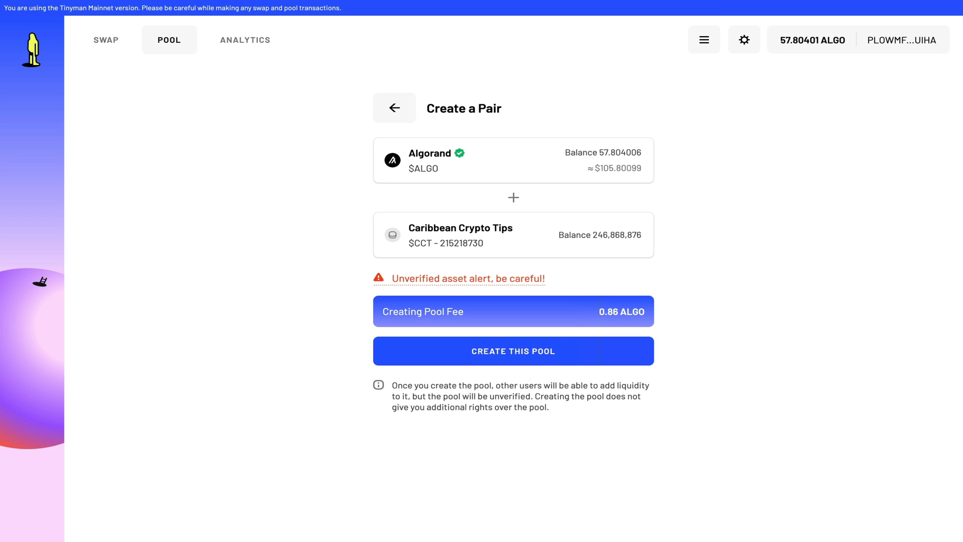
# Proceed with the ALGO/CCT pool despite the unverified-asset alert and 0.86 ALGO fee
pyautogui.click(513, 351)
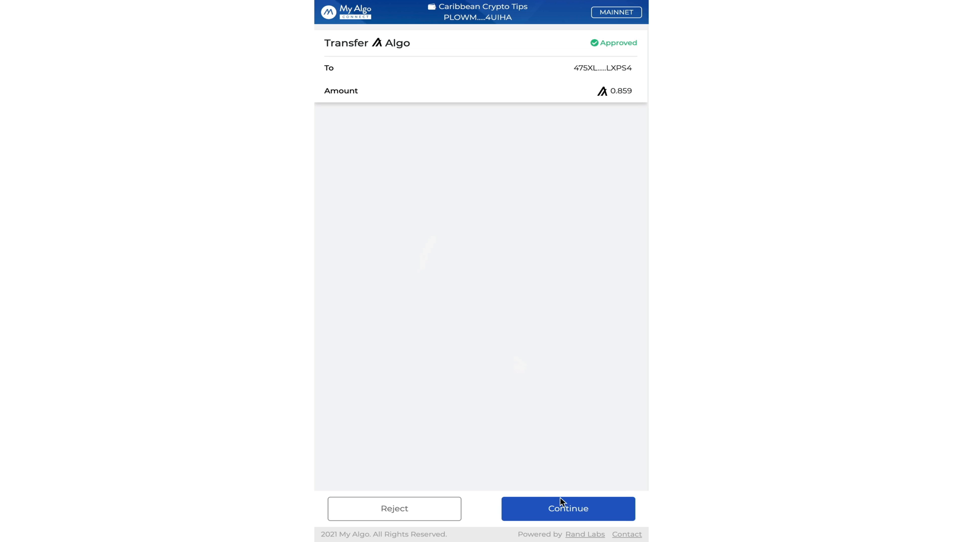
# Sign the 0.859 ALGO pool-creation payment in My Algo Connect
pyautogui.click(567, 508)
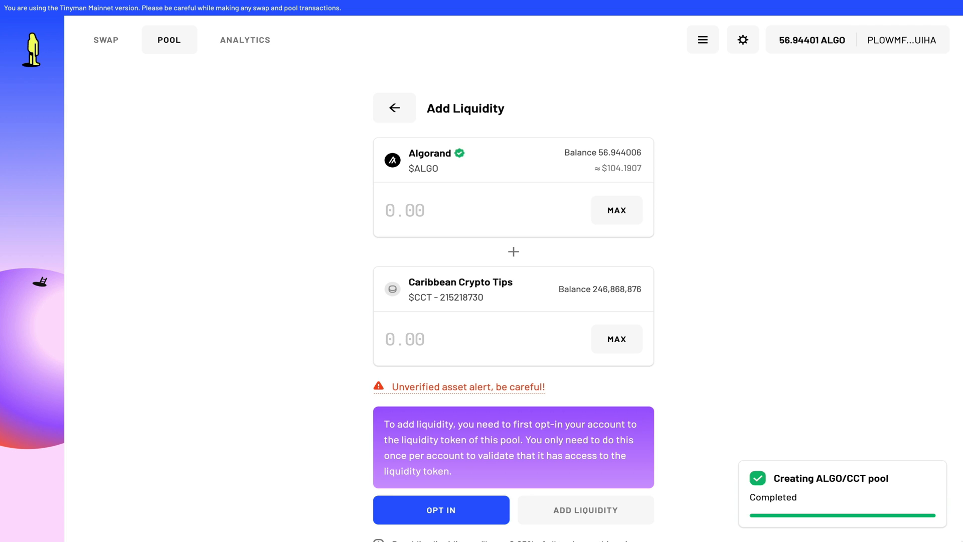
pyautogui.moveTo(441, 510)
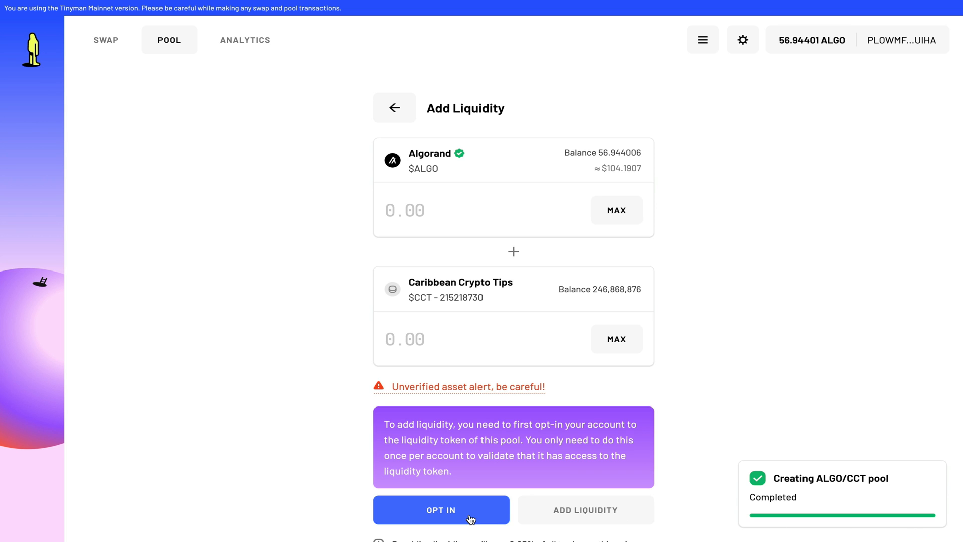
# Opt the account in to the ALGO/CCT liquidity token asset #362943026
pyautogui.click(441, 510)
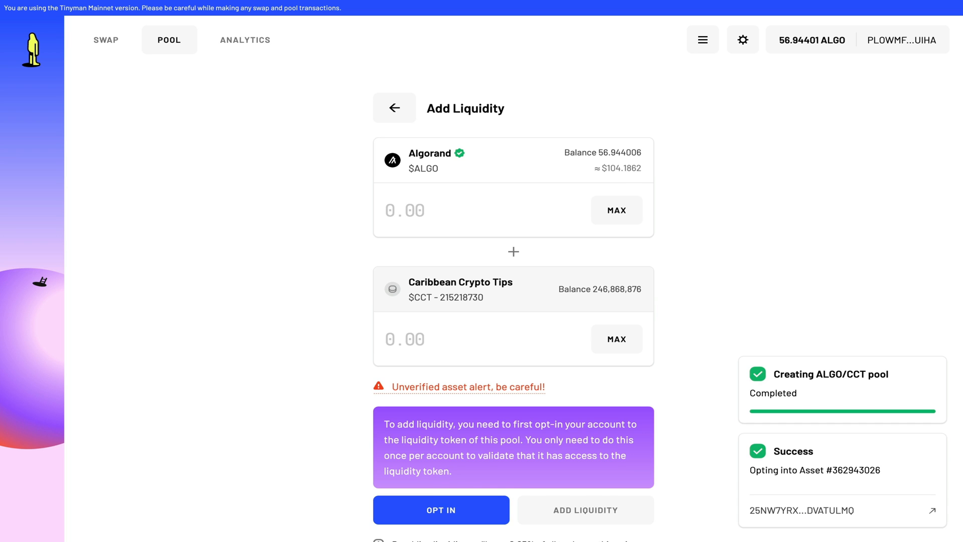
pyautogui.click(441, 510)
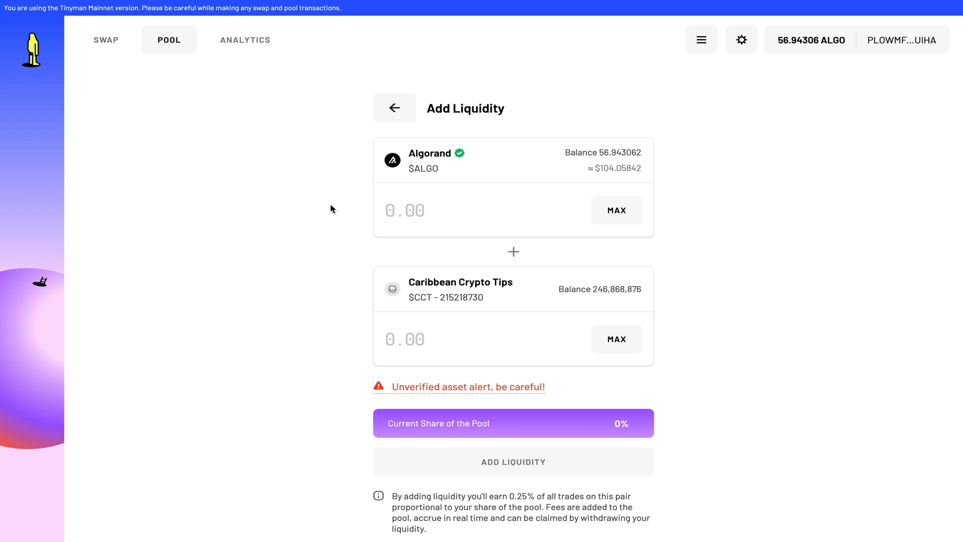
pyautogui.moveTo(407, 216)
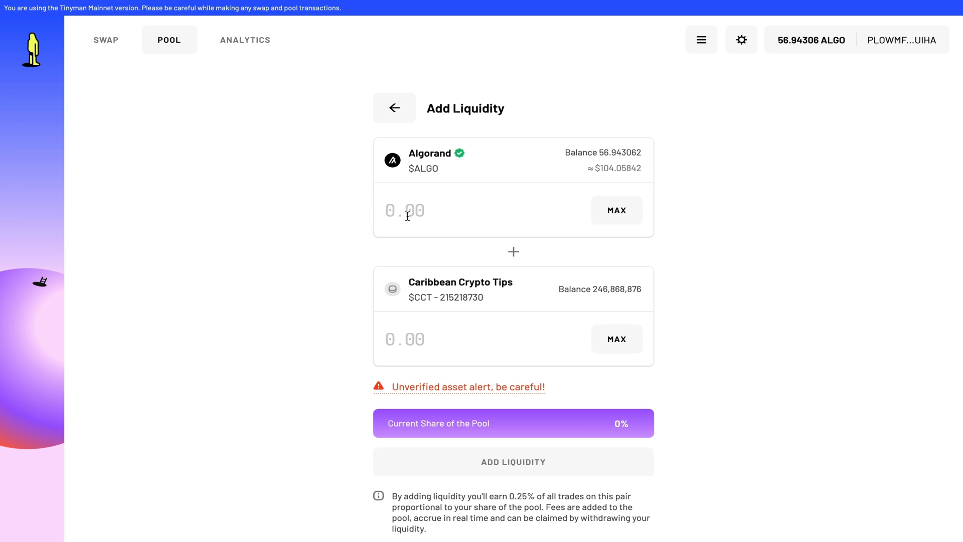
# Enter a 25 ALGO and 50 CCT deposit, review it, and confirm the supply
pyautogui.write('1')
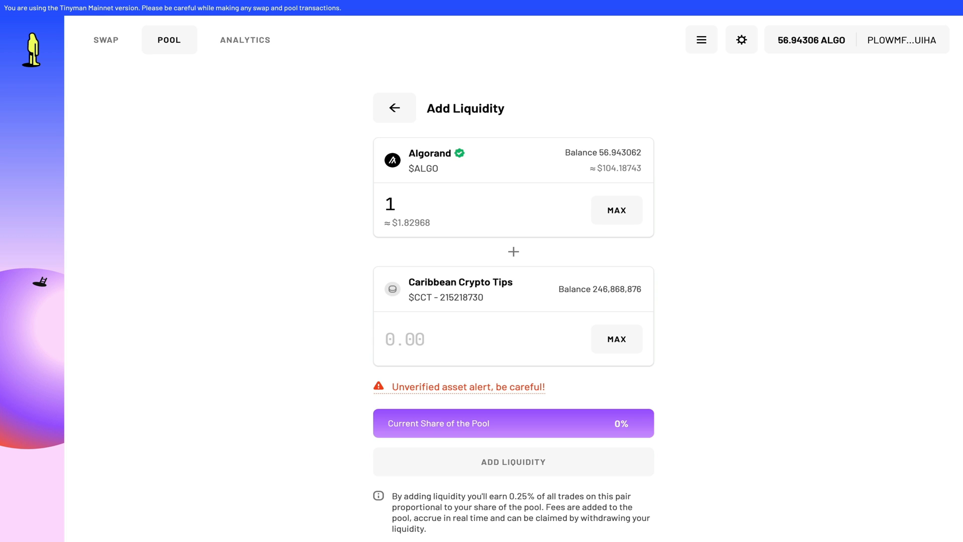
pyautogui.click(406, 210)
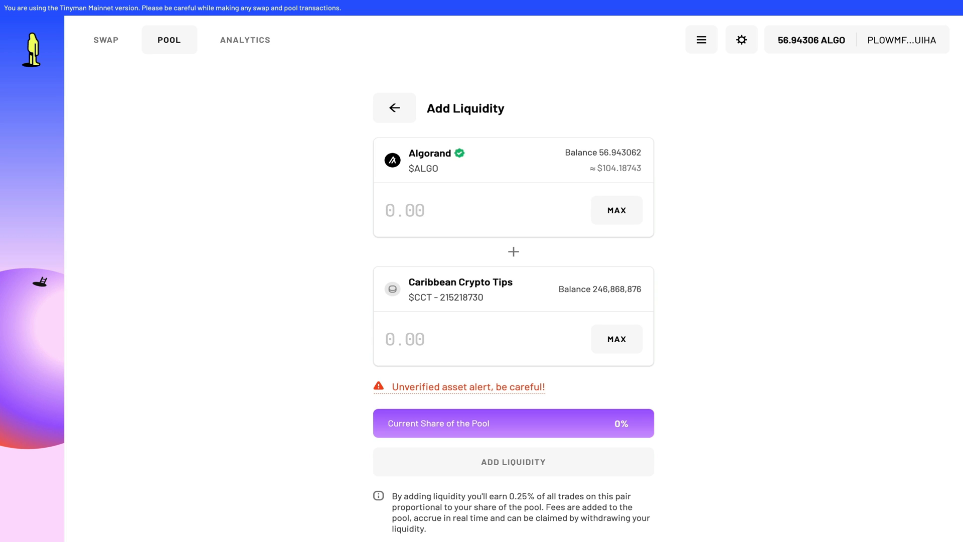
pyautogui.write('25')
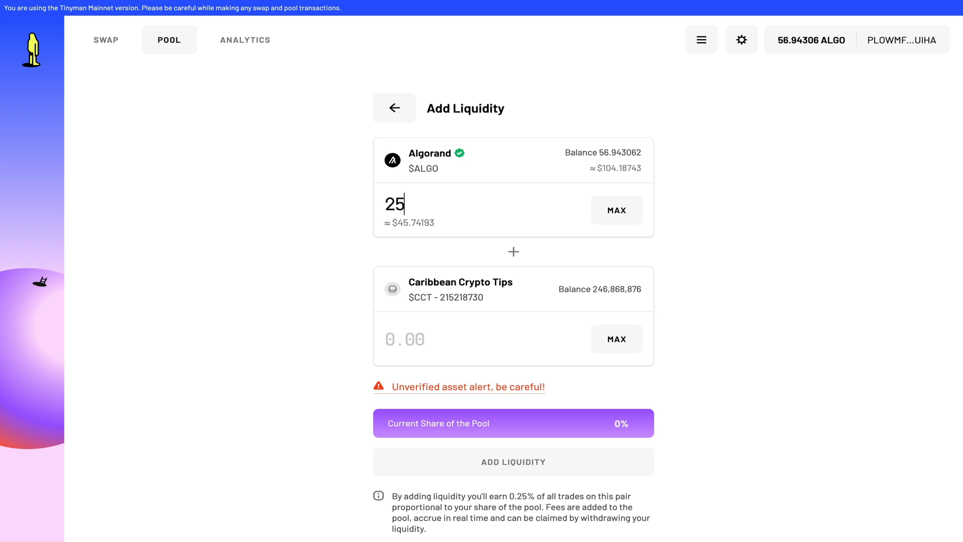
pyautogui.moveTo(421, 339)
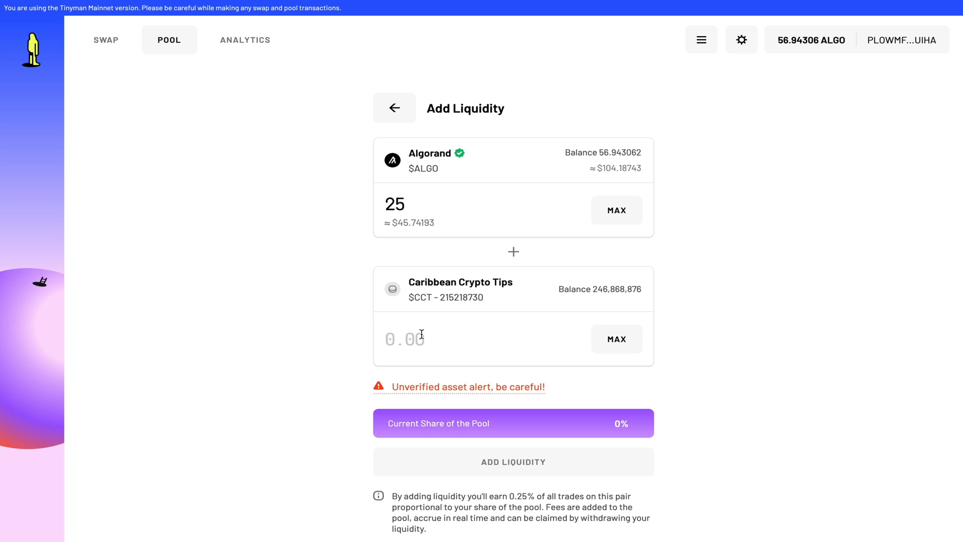
pyautogui.write('50')
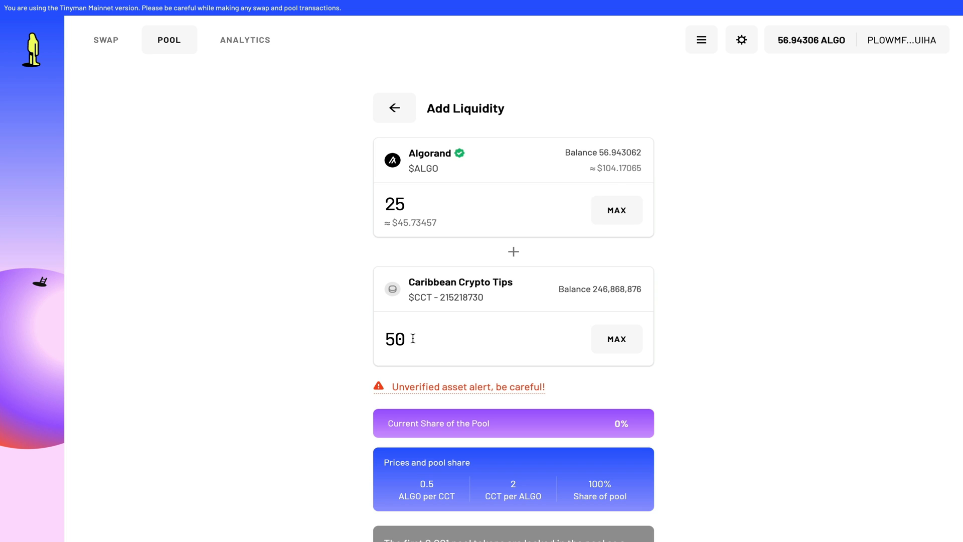
pyautogui.moveTo(369, 448)
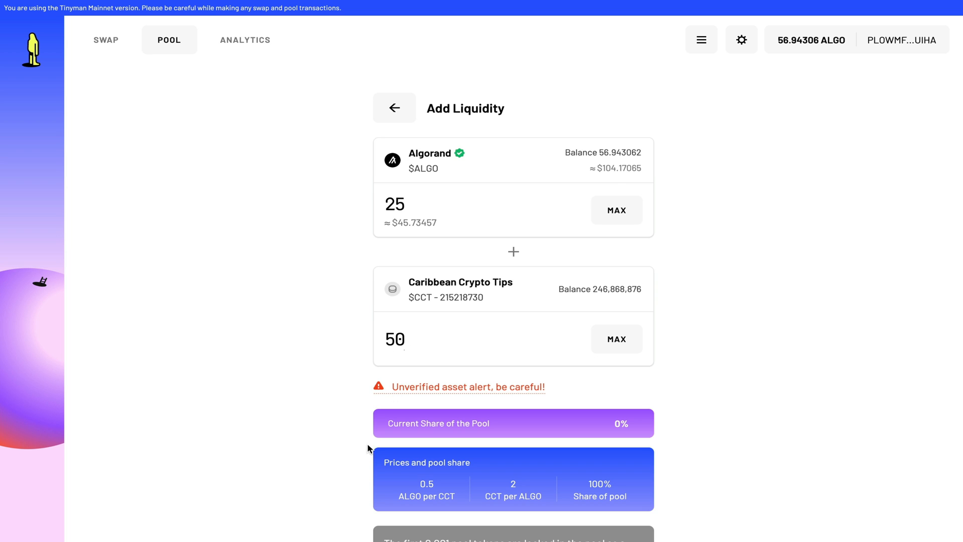
pyautogui.moveTo(445, 490)
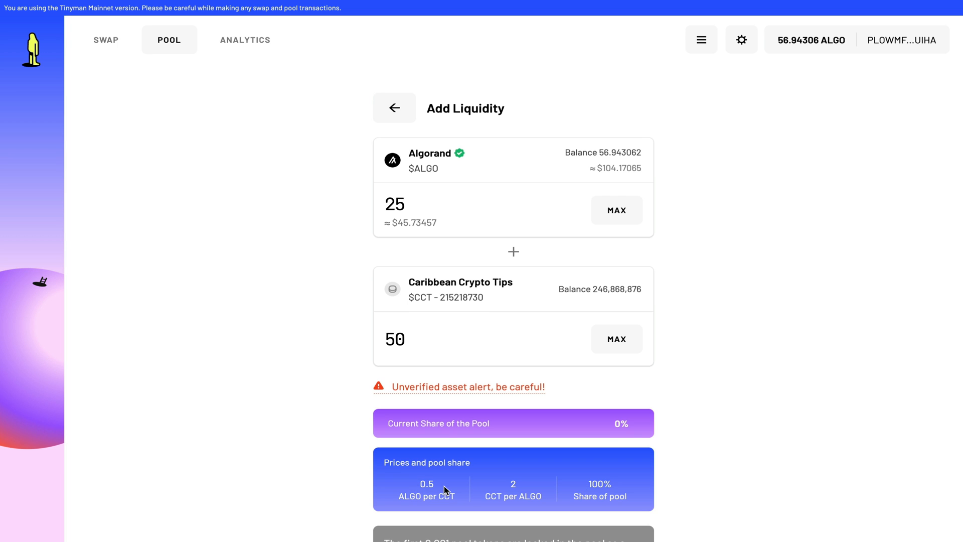
pyautogui.scroll(-3)
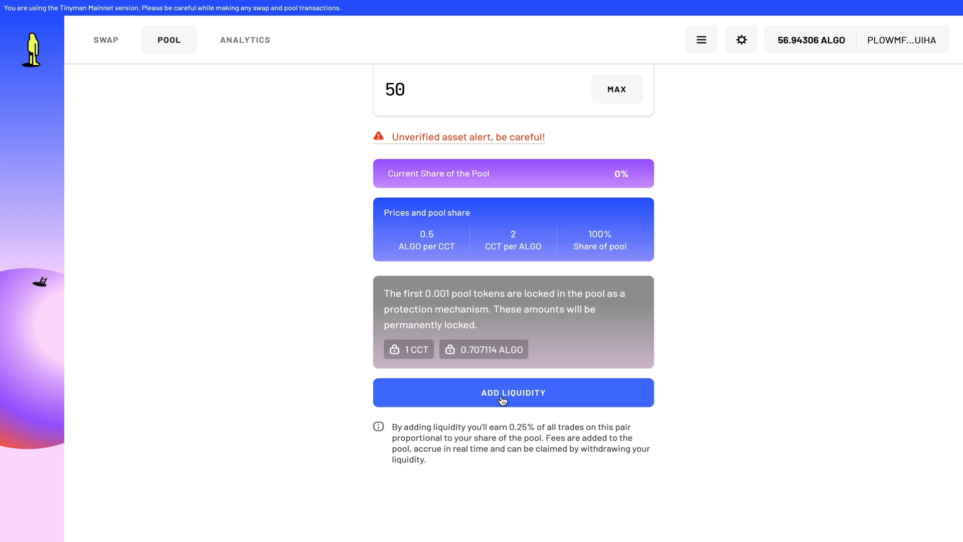
pyautogui.moveTo(485, 419)
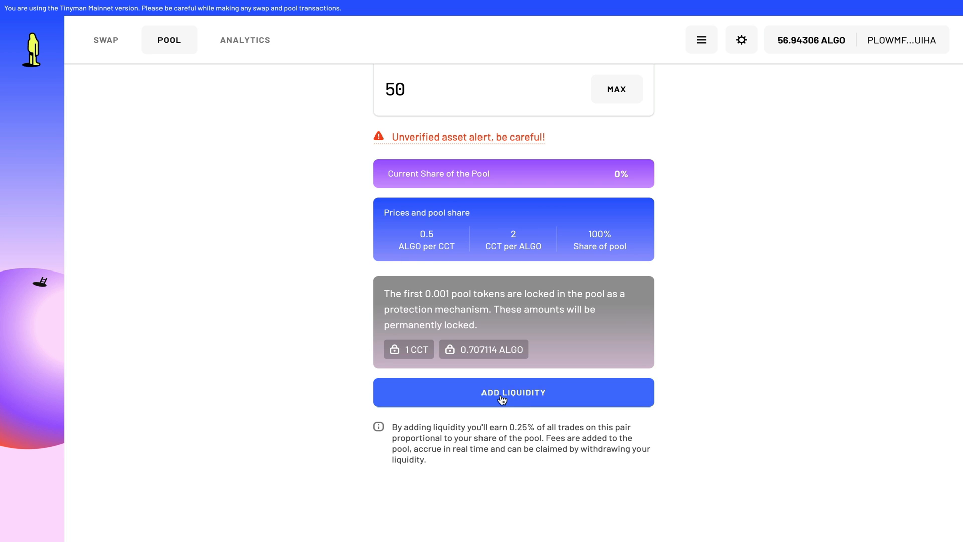
pyautogui.click(513, 393)
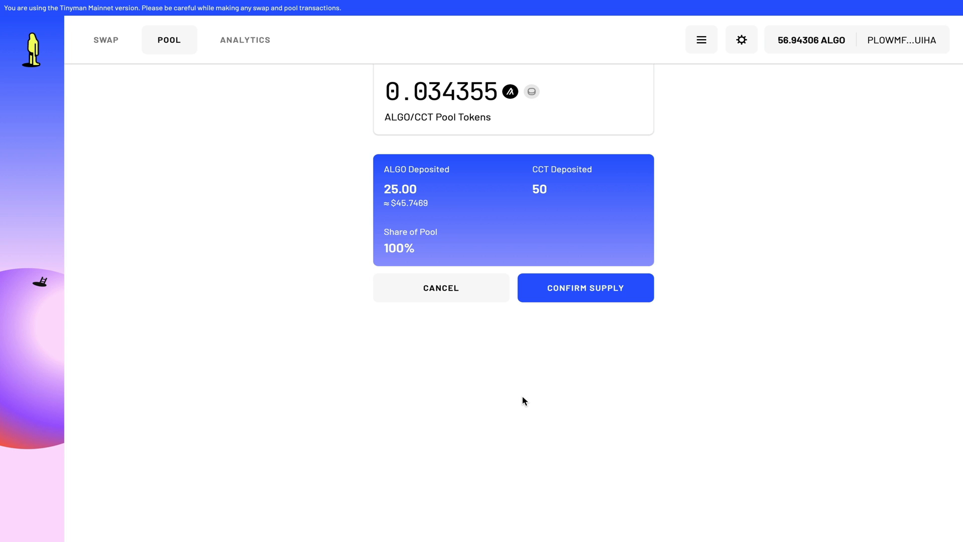
pyautogui.moveTo(586, 288)
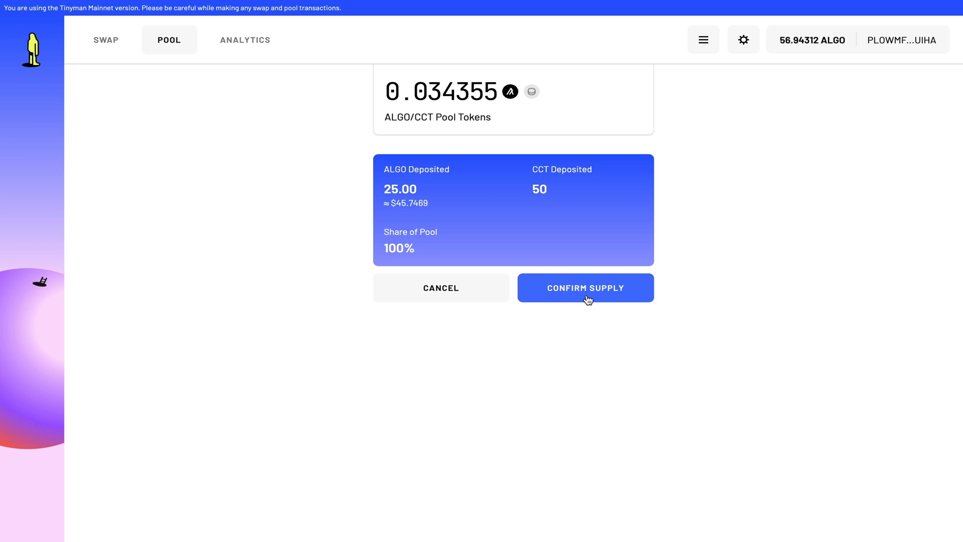
pyautogui.click(585, 288)
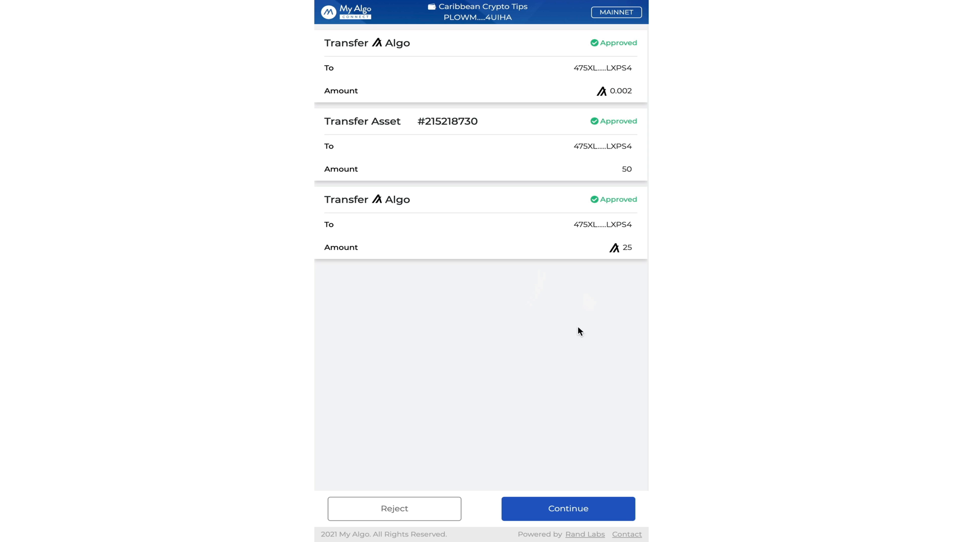
# Sign the 25 ALGO and 50 CCT deposit for 0.034355 pool tokens, then go to Swap
pyautogui.click(567, 508)
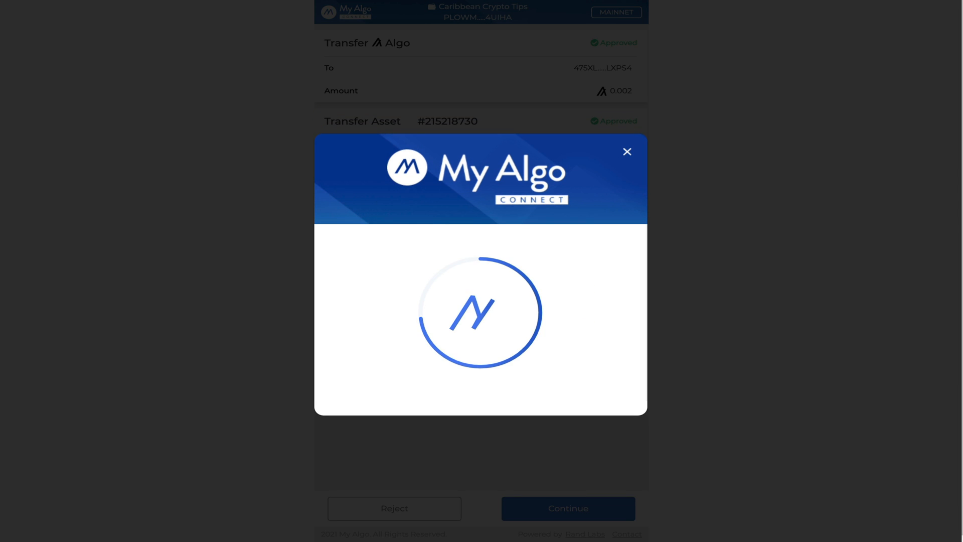
pyautogui.click(627, 152)
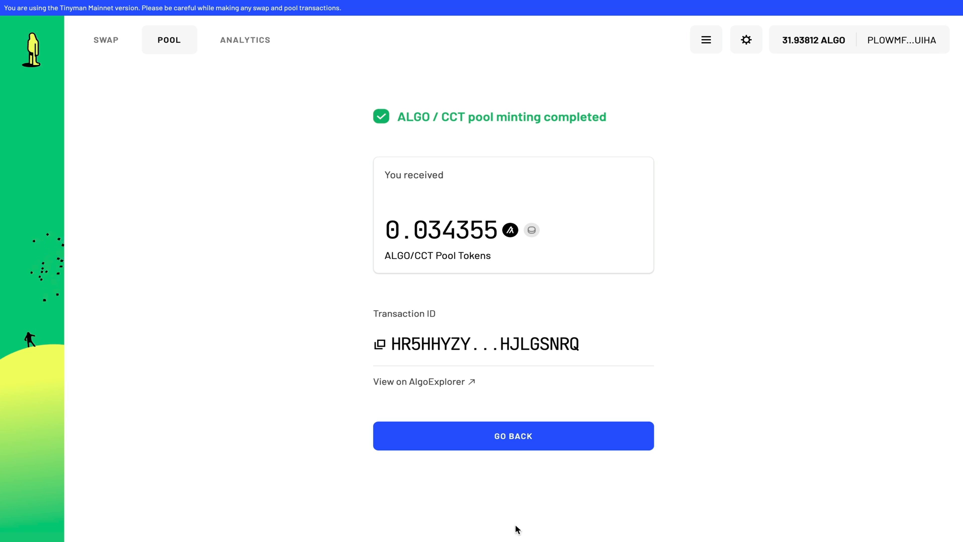
pyautogui.click(513, 435)
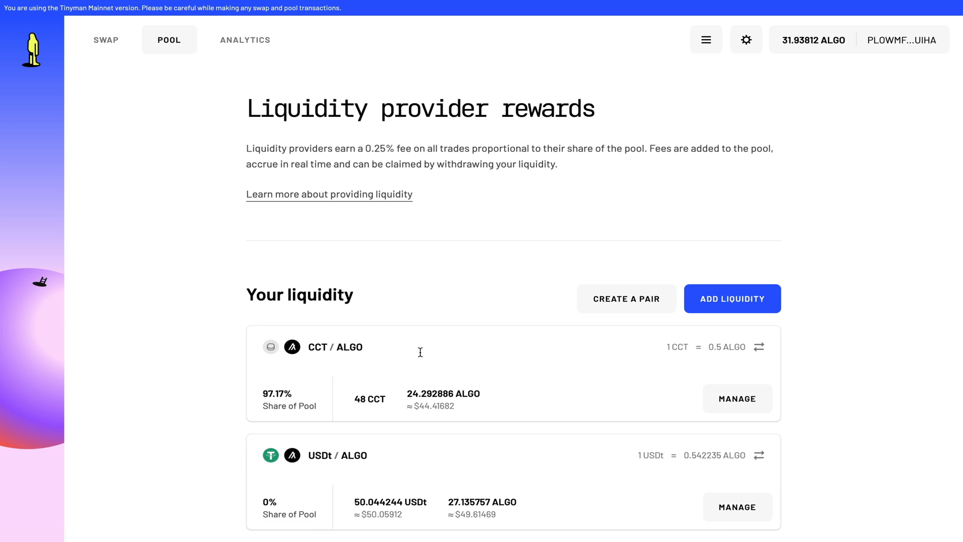
pyautogui.click(106, 40)
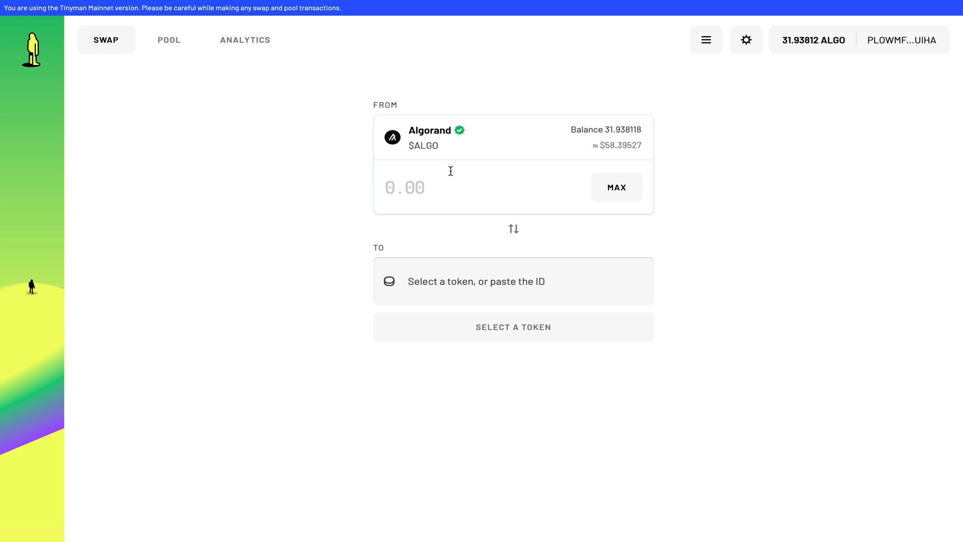
pyautogui.moveTo(467, 188)
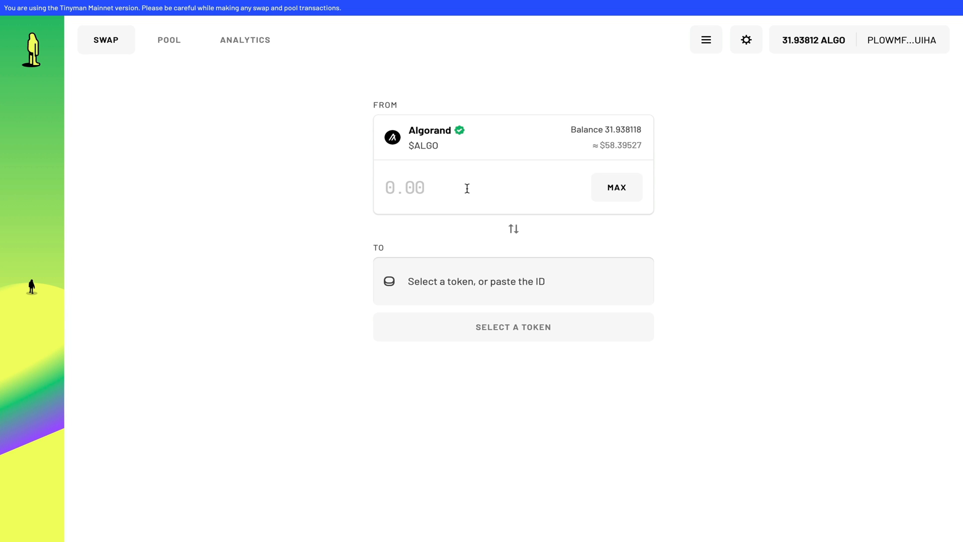
pyautogui.moveTo(490, 281)
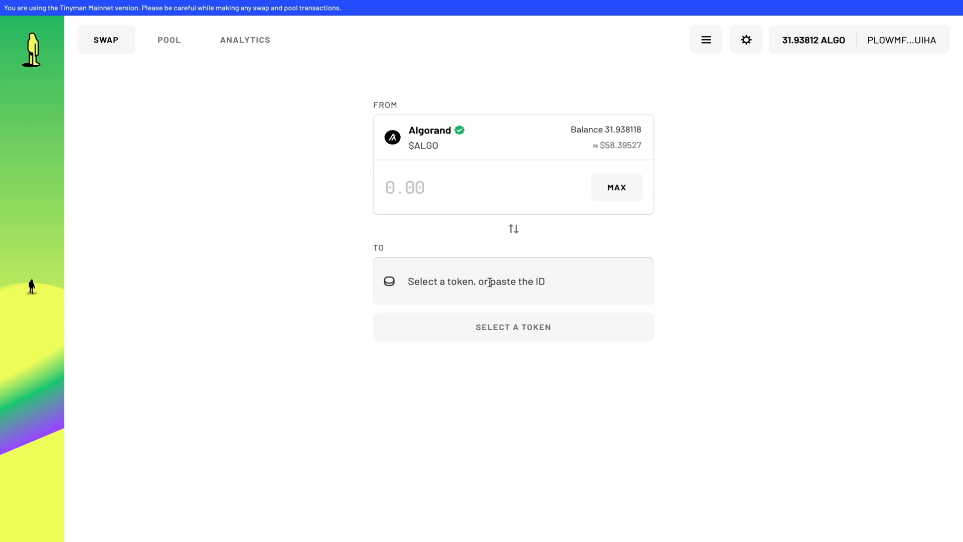
# Quote a swap of 1 ALGO for 2 Caribbean Crypto Tips at 0.5% slippage
pyautogui.click(513, 281)
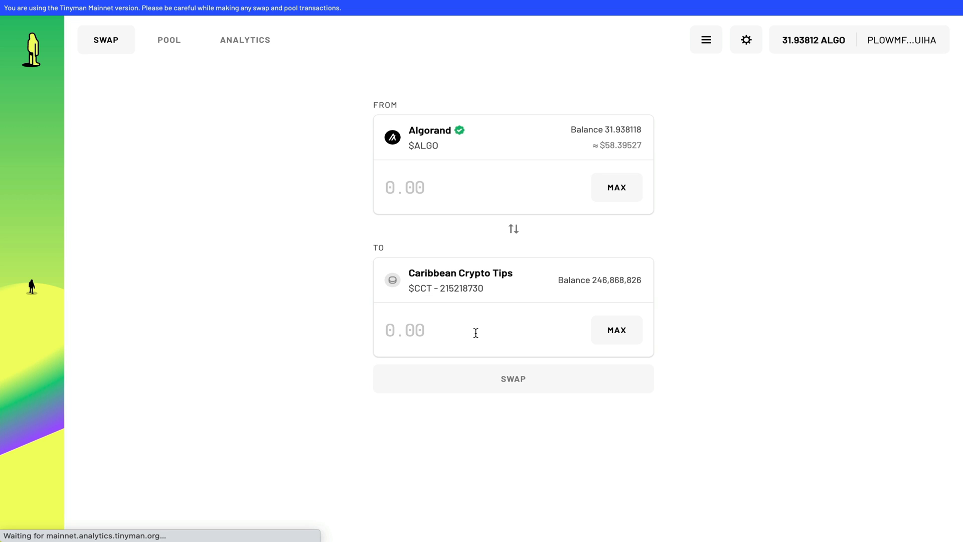
pyautogui.write('1')
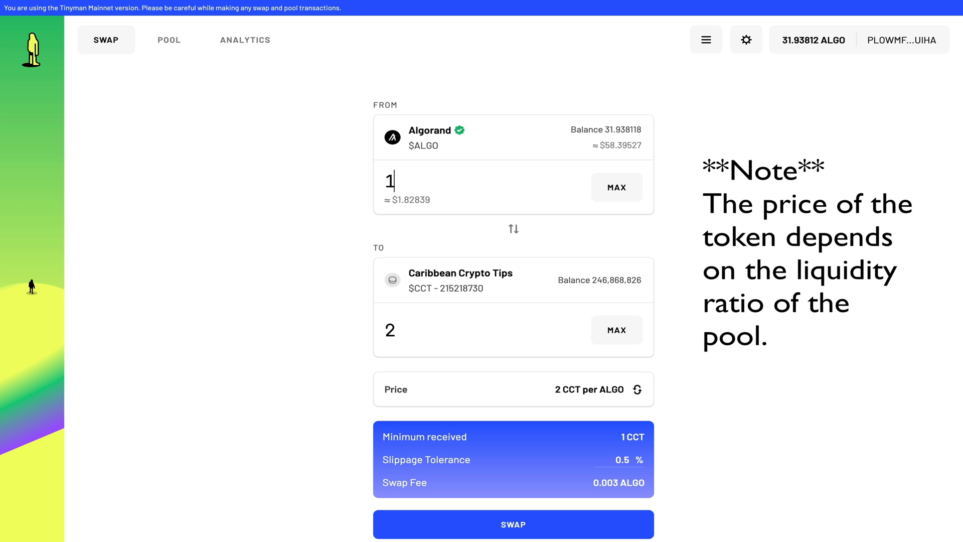
pyautogui.scroll(-3)
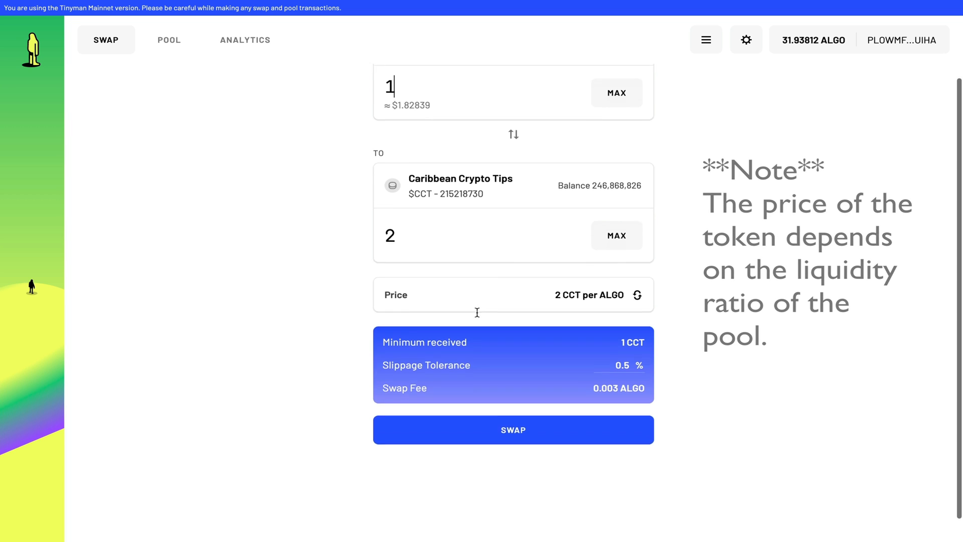
pyautogui.scroll(-3)
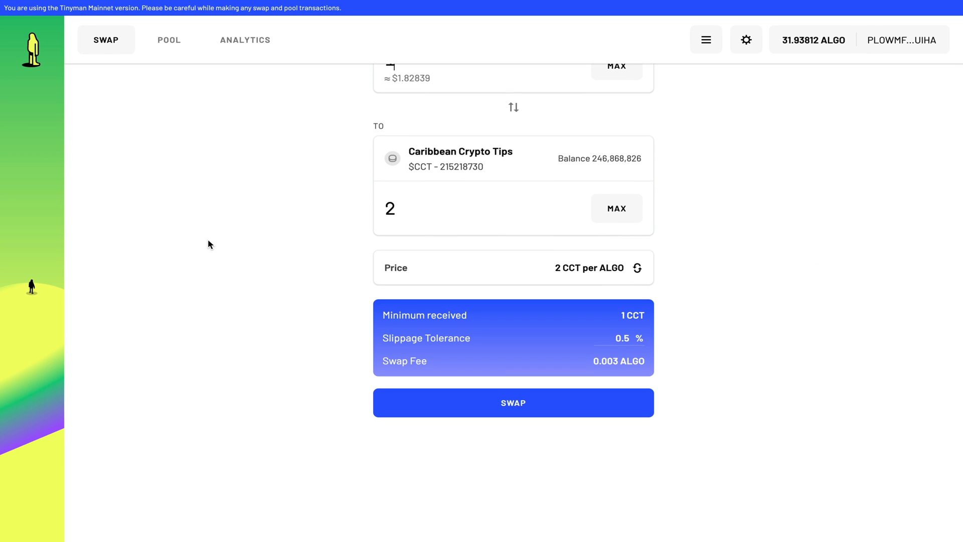
pyautogui.scroll(-3)
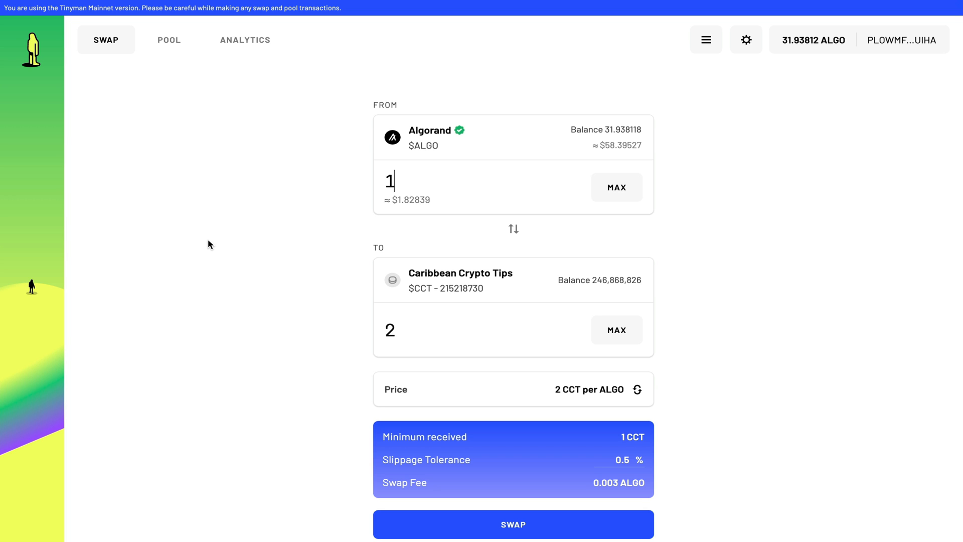
pyautogui.click(627, 74)
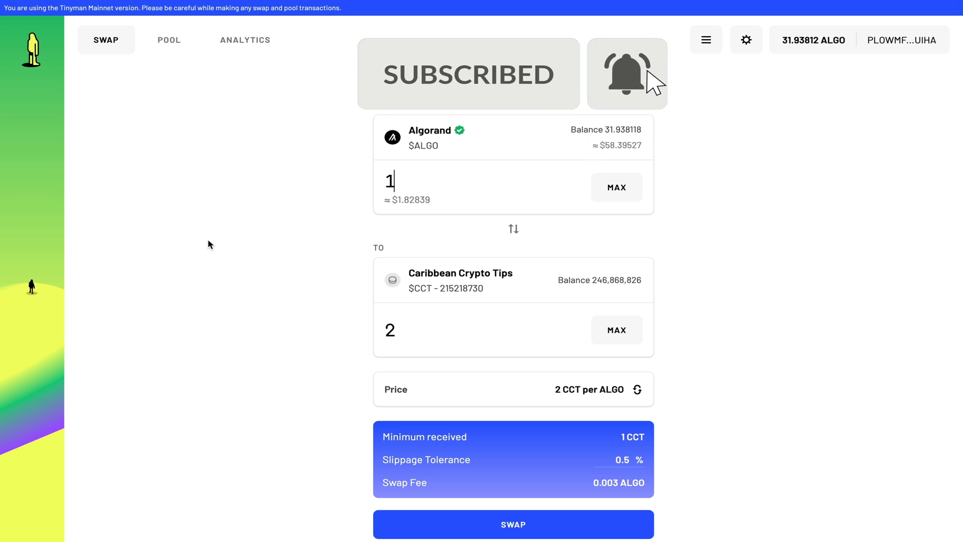
pyautogui.click(626, 73)
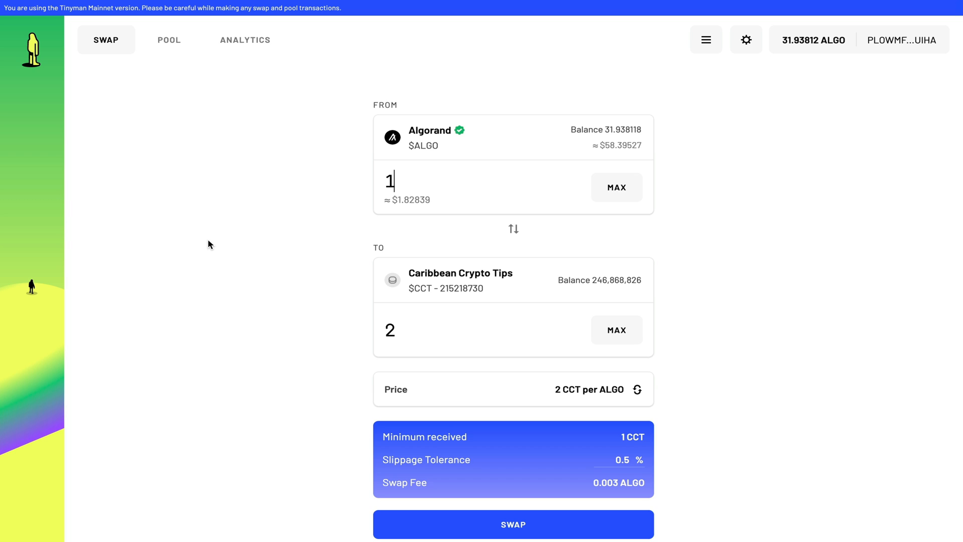